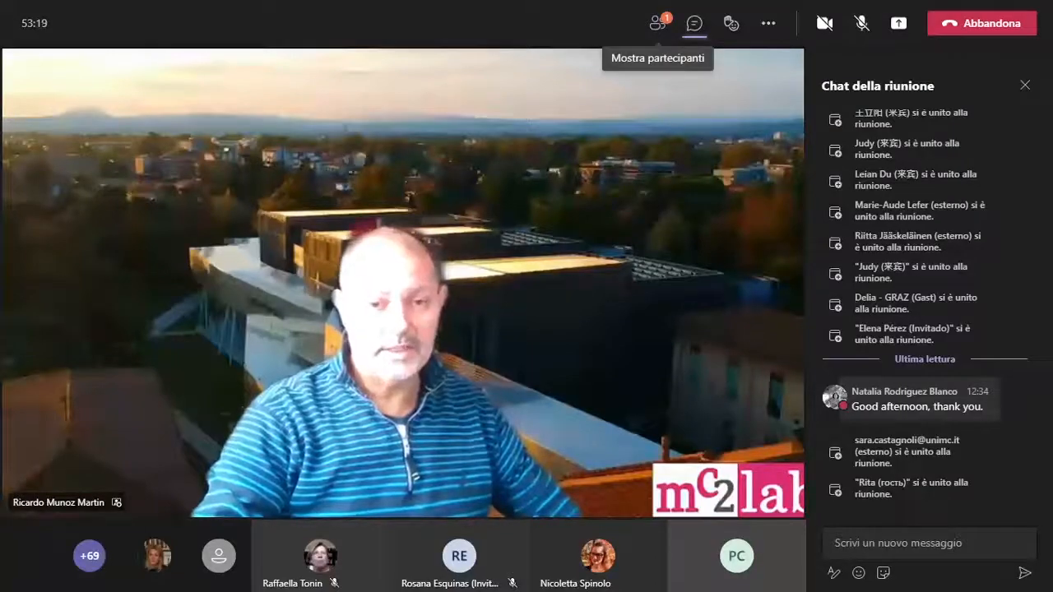
Step: Check the participant list briefly, then hide it so the speaker's video fills the window
click(658, 23)
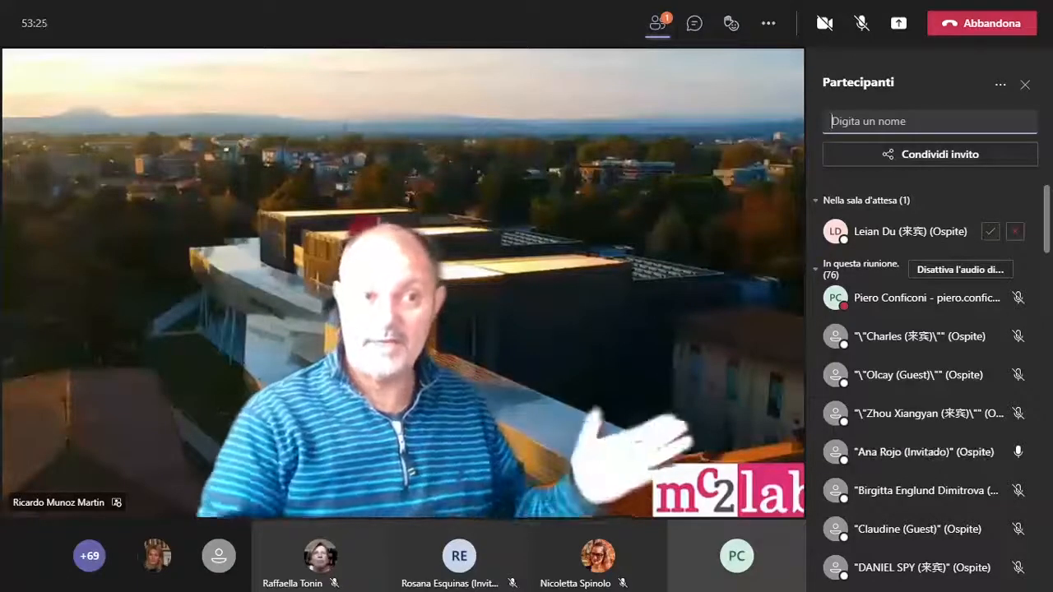
click(1023, 84)
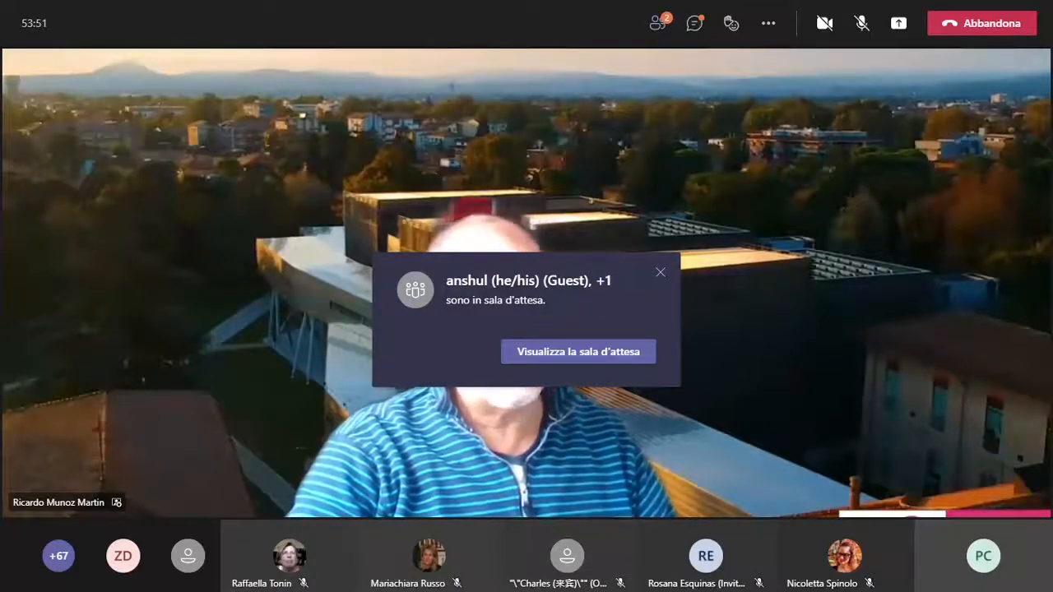
Step: Reopen the Partecipanti pane beside the slides, showing two people waiting in the lobby
click(660, 272)
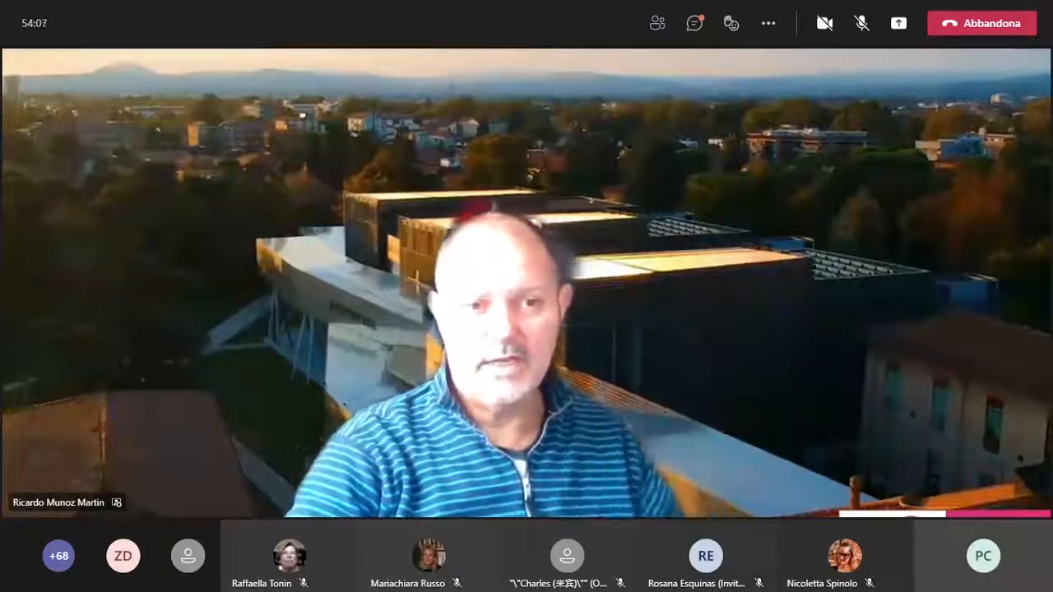
click(862, 23)
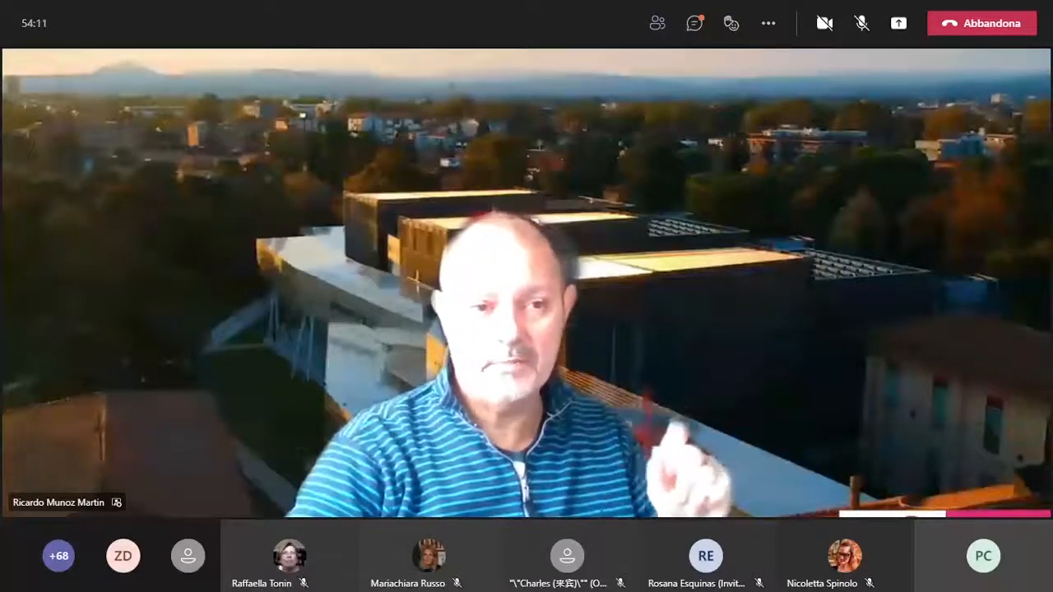
click(861, 23)
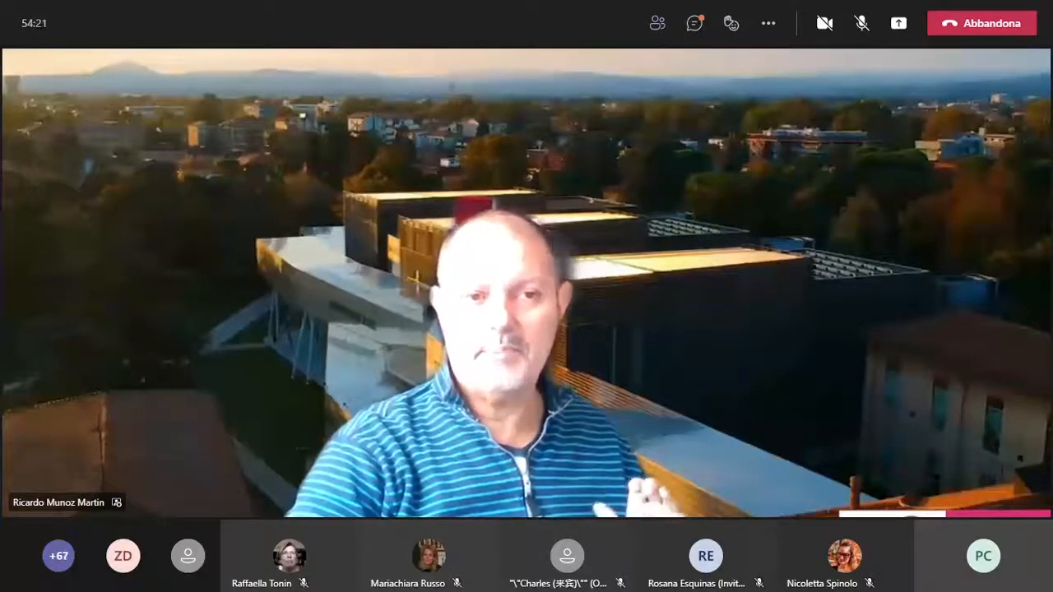
click(862, 23)
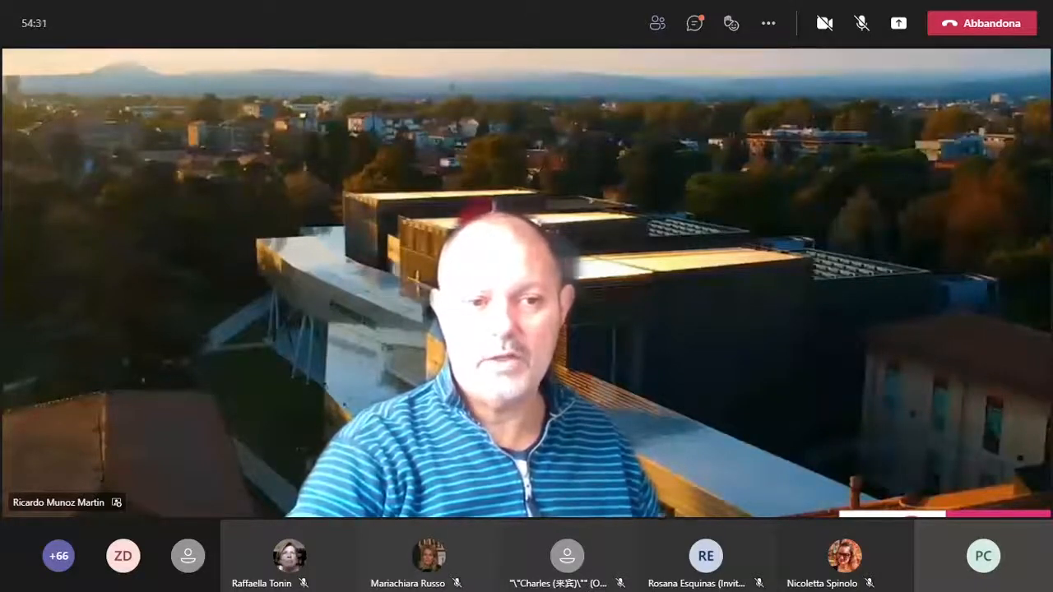
click(862, 23)
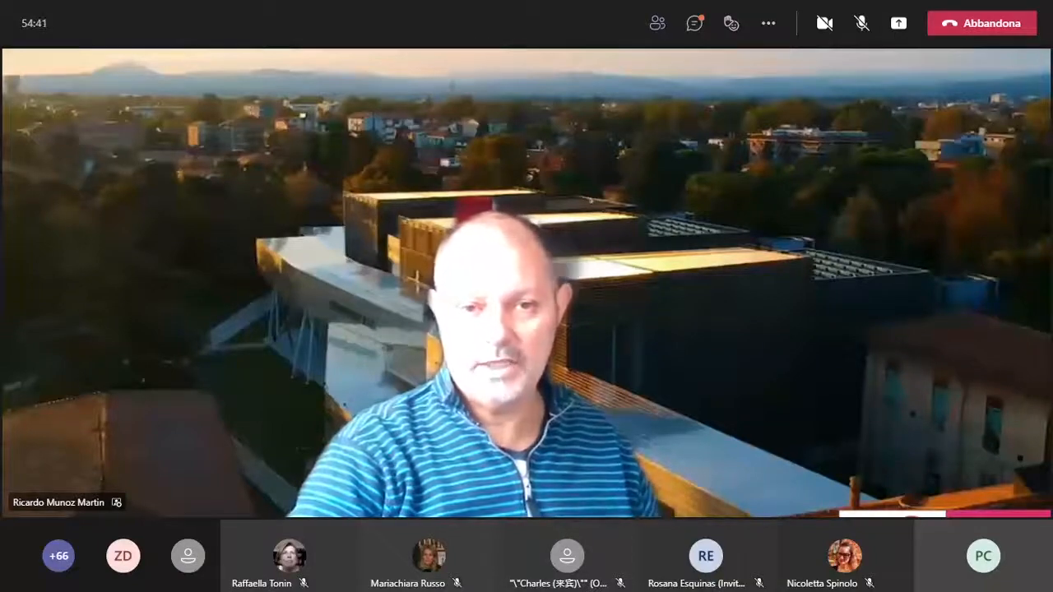
click(862, 23)
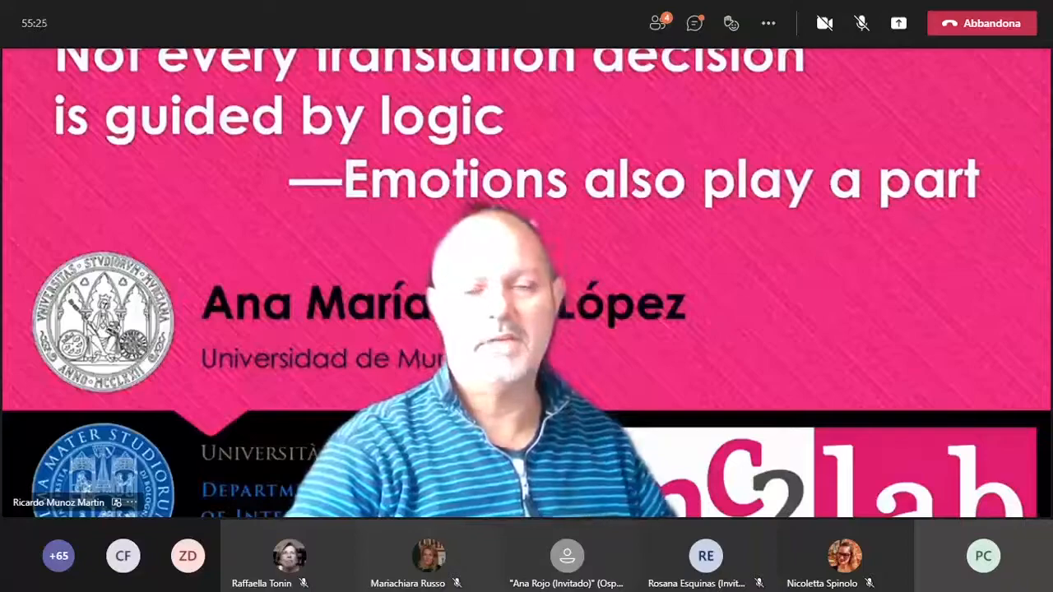
mouse_move(658, 23)
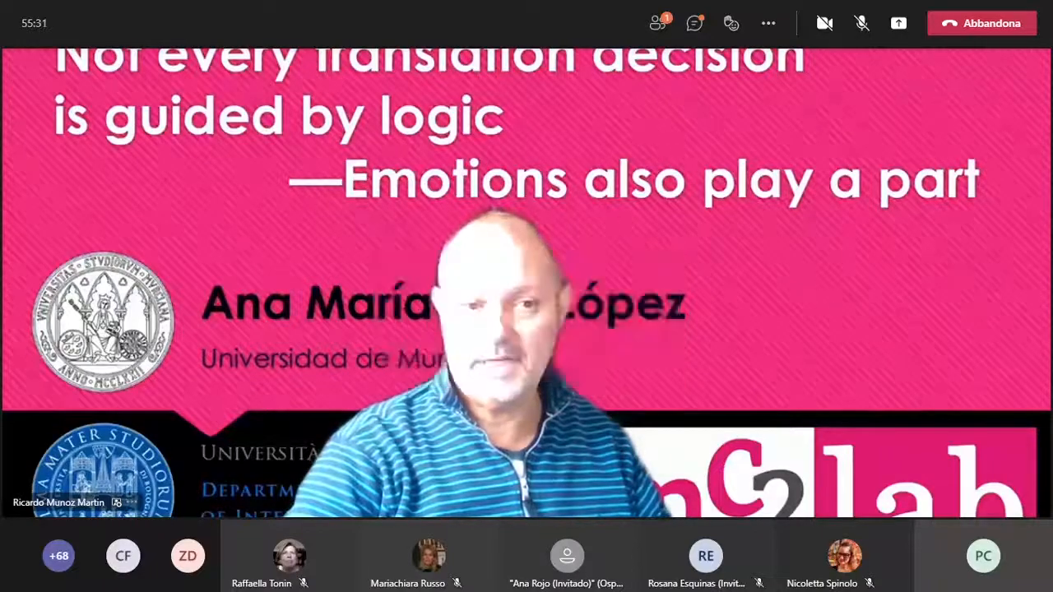
click(657, 23)
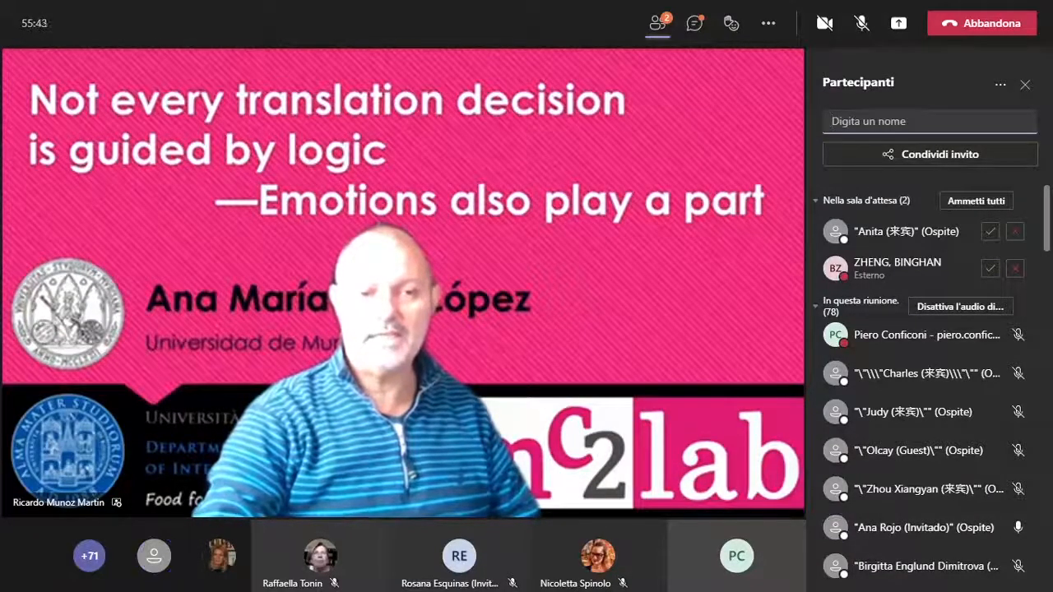
Step: Admit the guests waiting in 'Nella sala d'attesa', bringing the meeting to 85 attendees
click(990, 231)
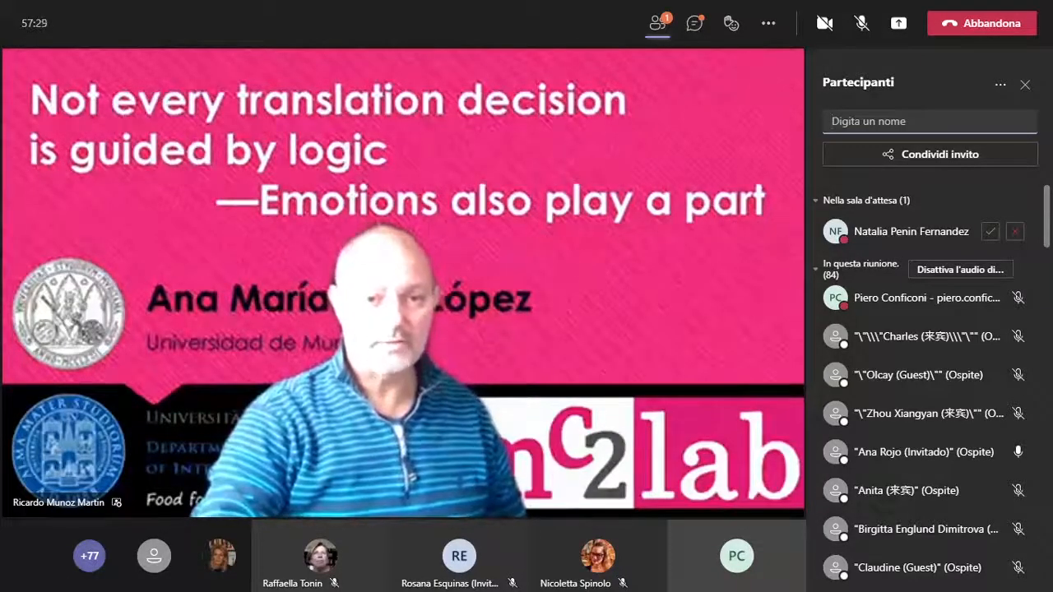
click(990, 230)
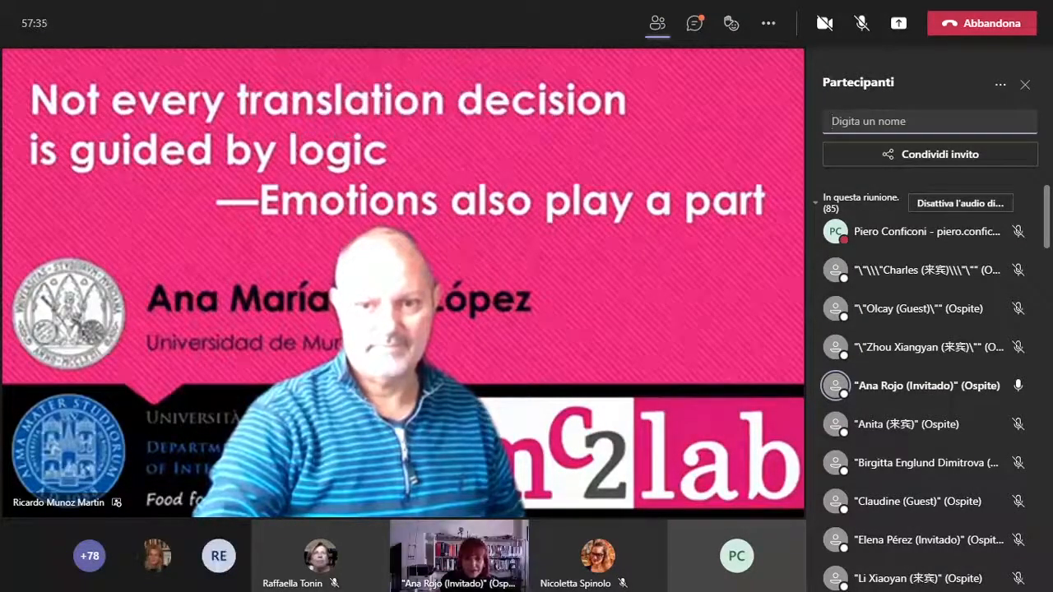
Step: Hide the Partecipanti pane so the shared slide with the television images fills the view
click(862, 23)
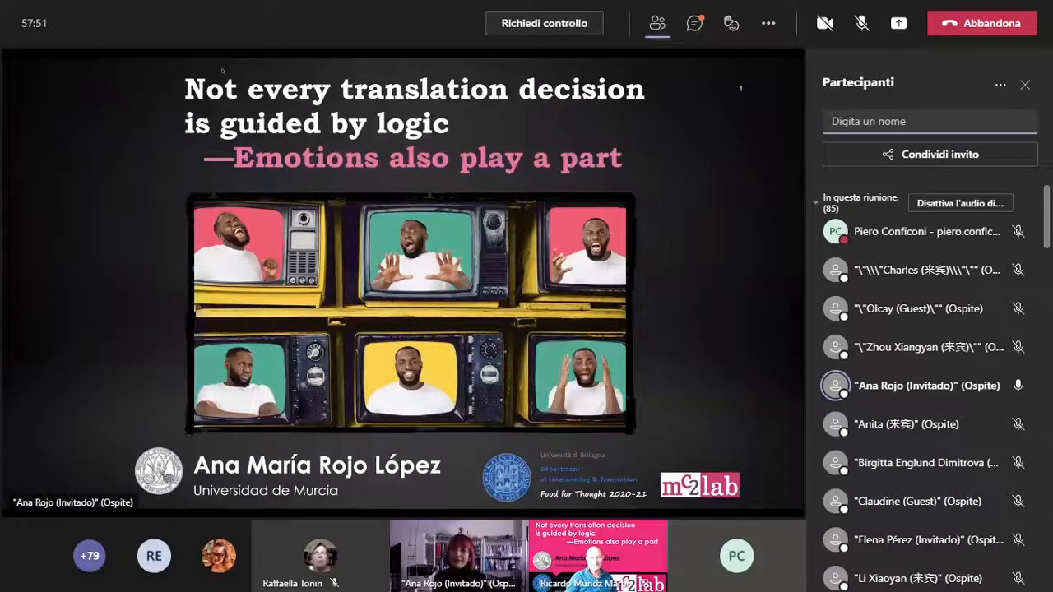
mouse_move(658, 23)
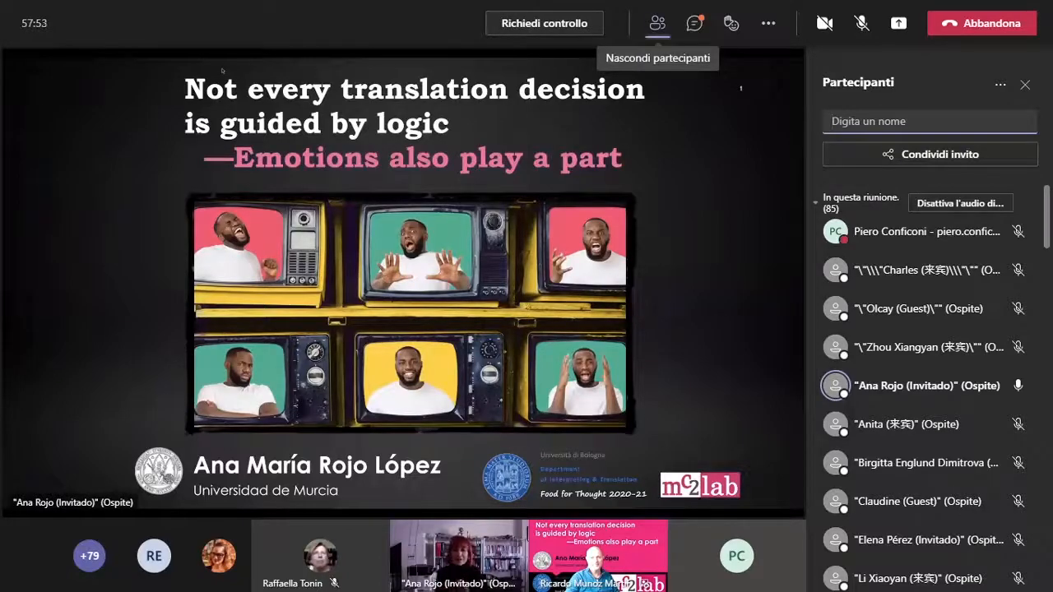
click(657, 23)
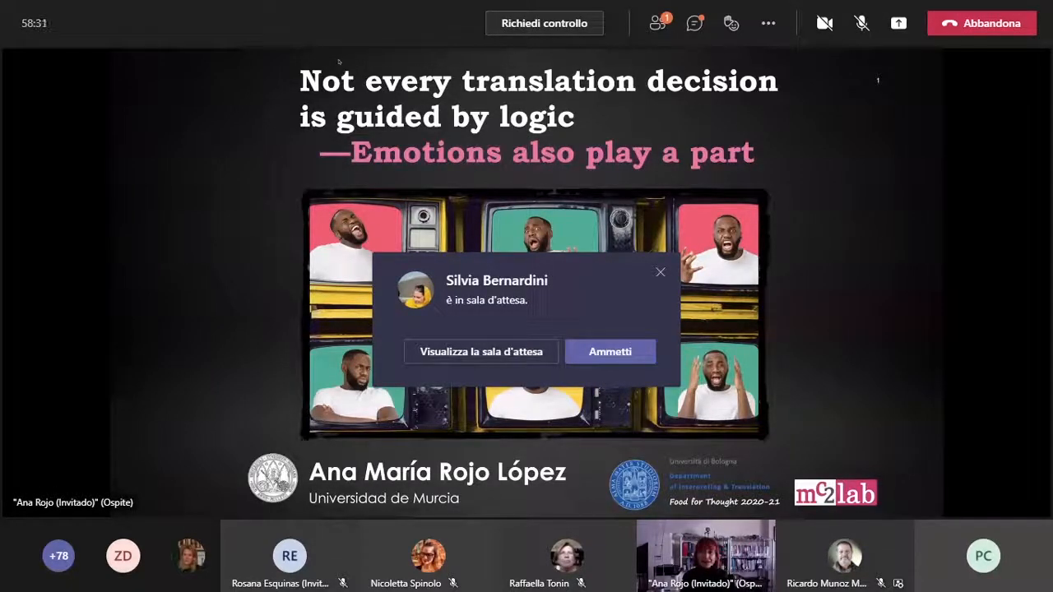
click(608, 352)
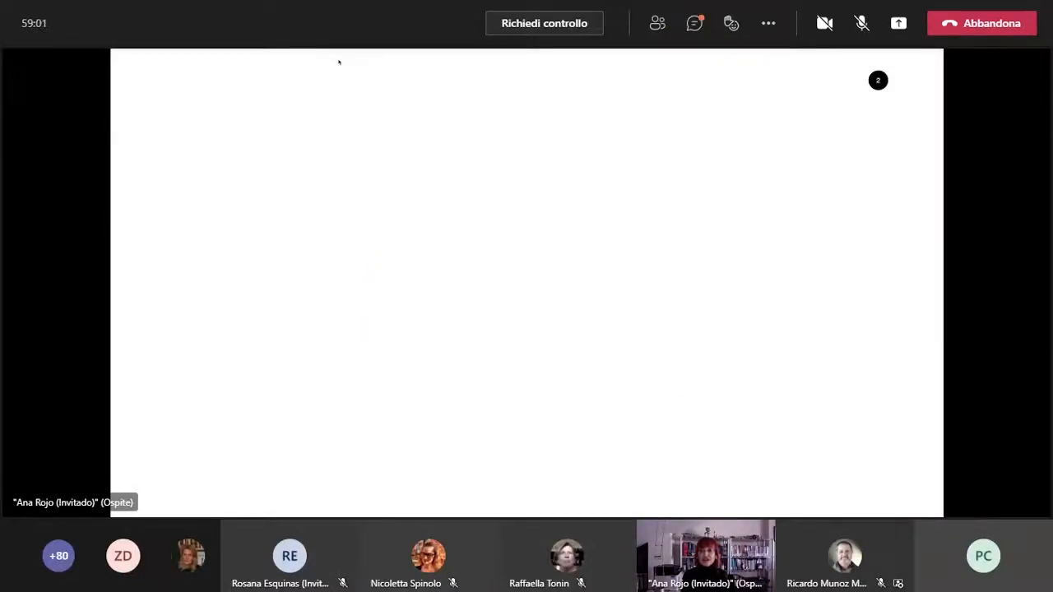
Step: Reopen the participant list beside the 'How is this talk structured?' slide, now listing 90 people
text(How is th)
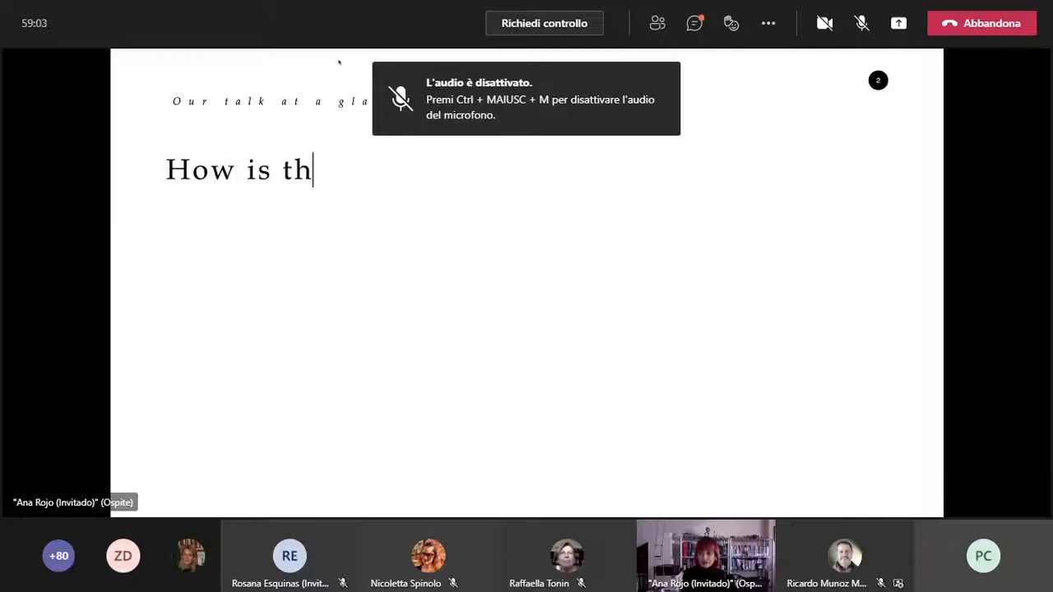
text(is talk structured?)
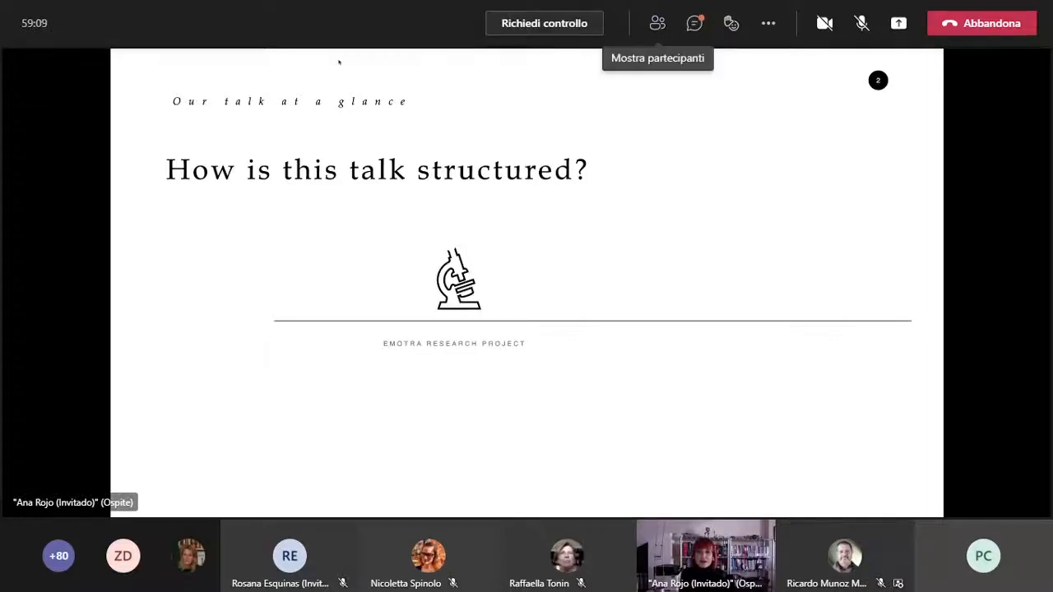
click(658, 23)
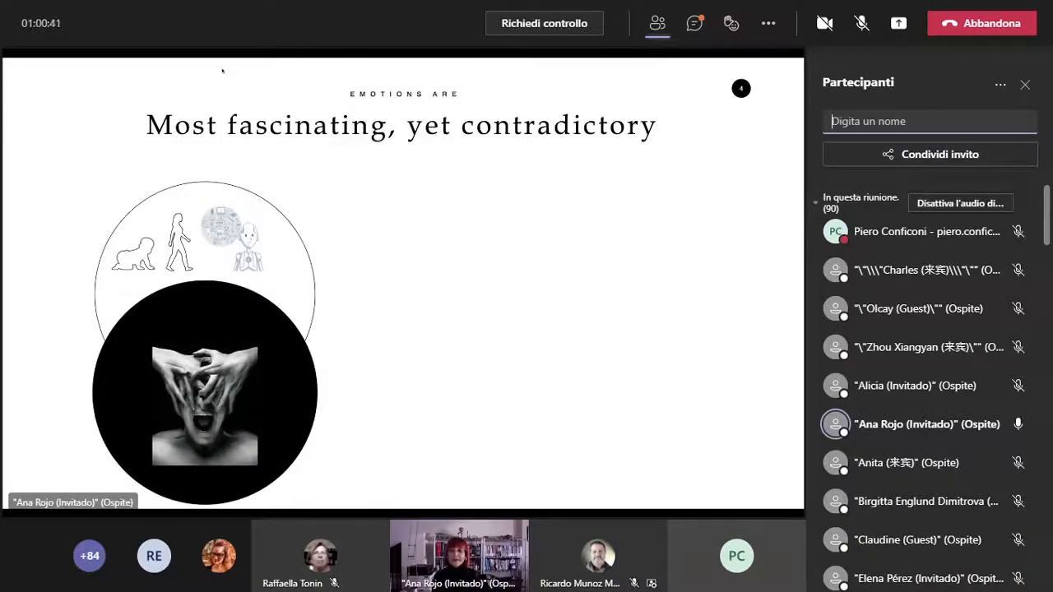
Step: Keep the 90-attendee list open while a new person appears waiting in the lobby
click(862, 23)
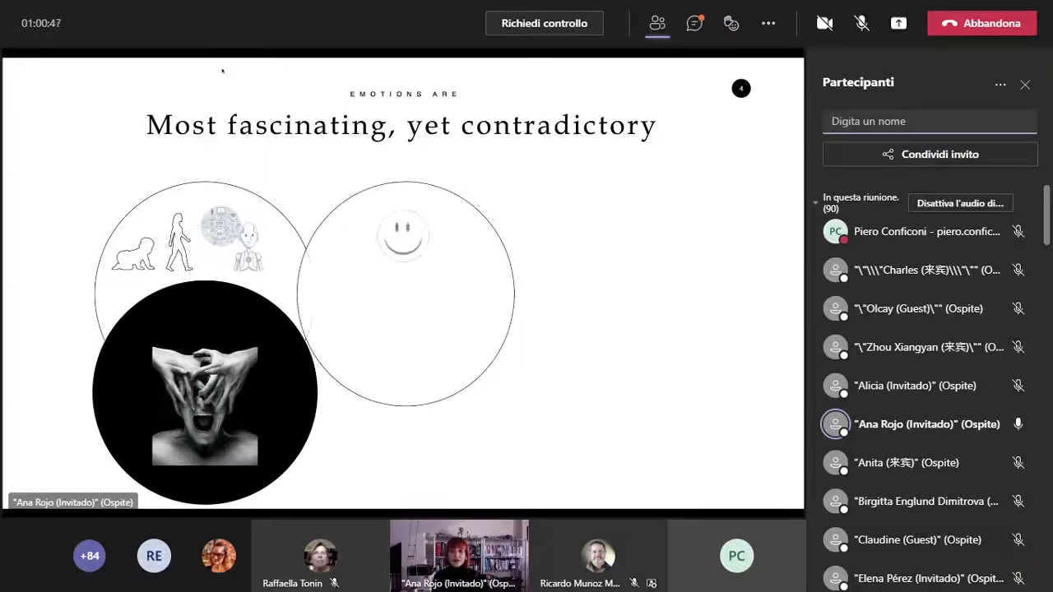
click(862, 23)
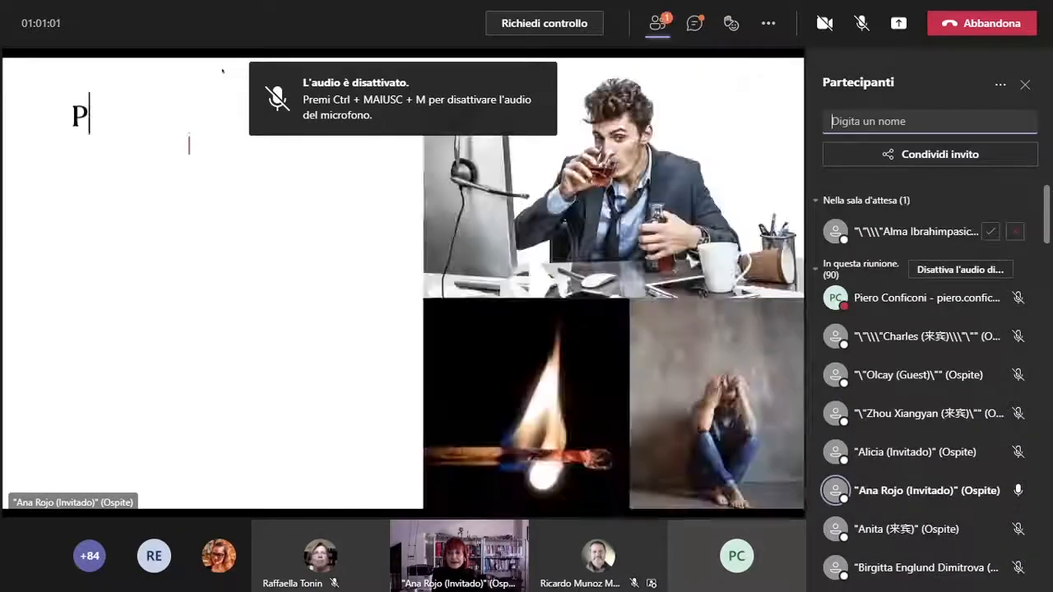
Step: Admit the lobby guests, then close the pane on the 'How does Emotion influence Cognition?' slide
text(ositive Negative)
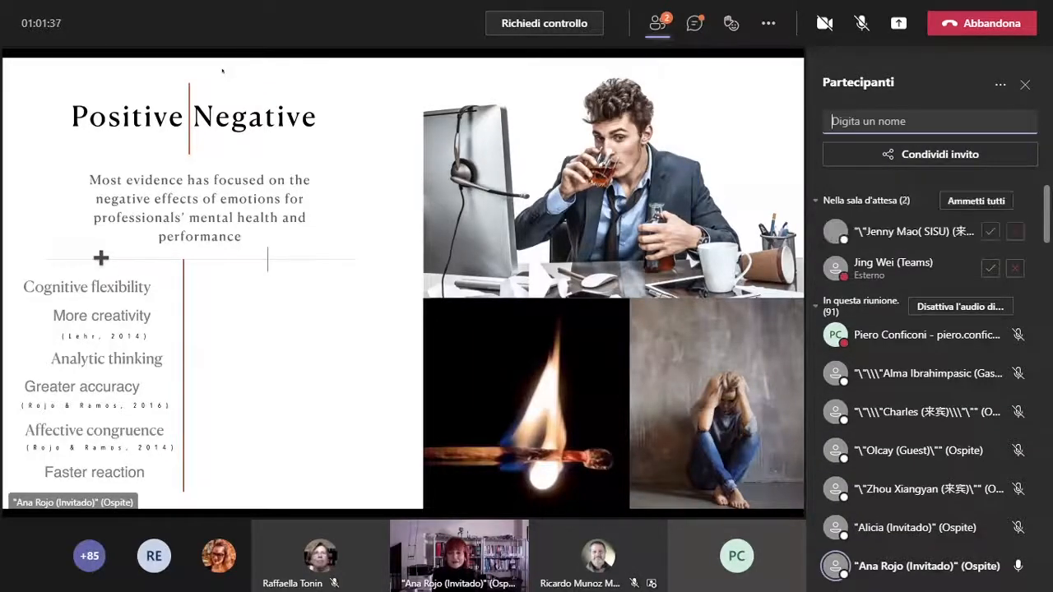
click(862, 23)
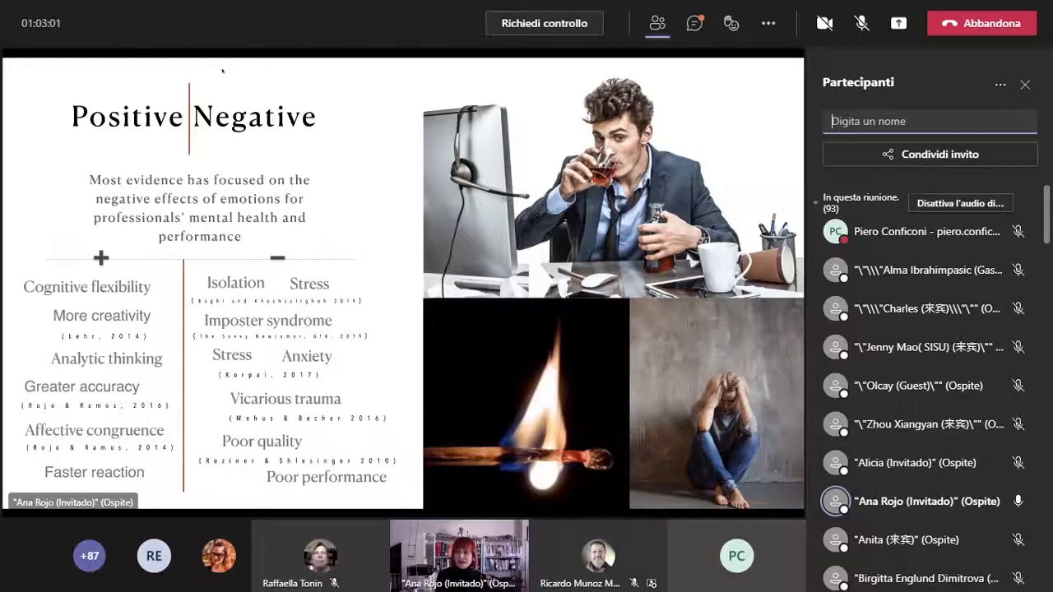
click(861, 23)
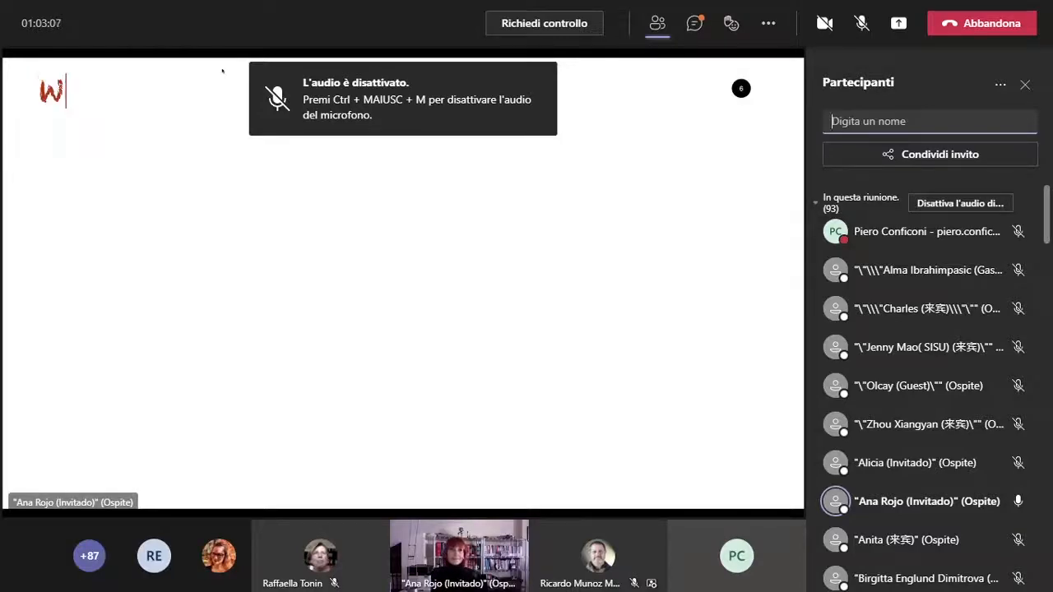
text(Why?)
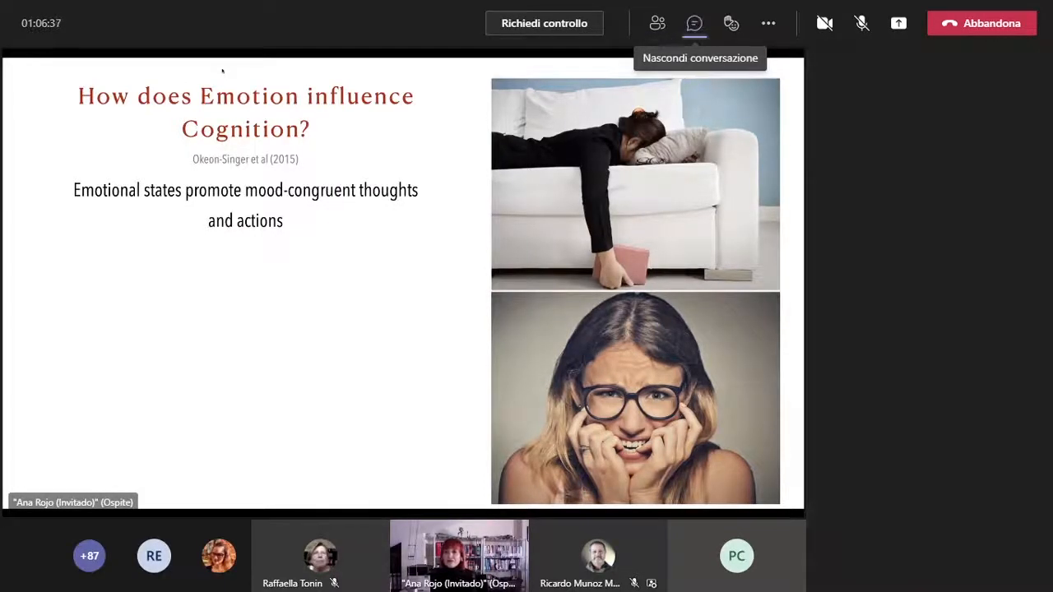
Step: Show the meeting chat pane with its stream of attendee join notices
click(694, 23)
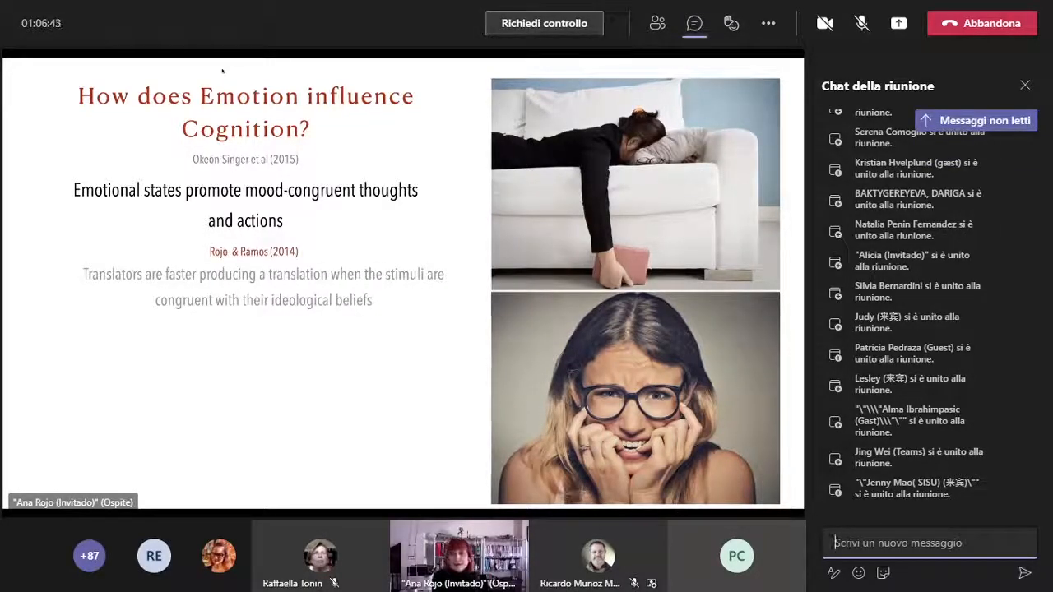
mouse_move(658, 23)
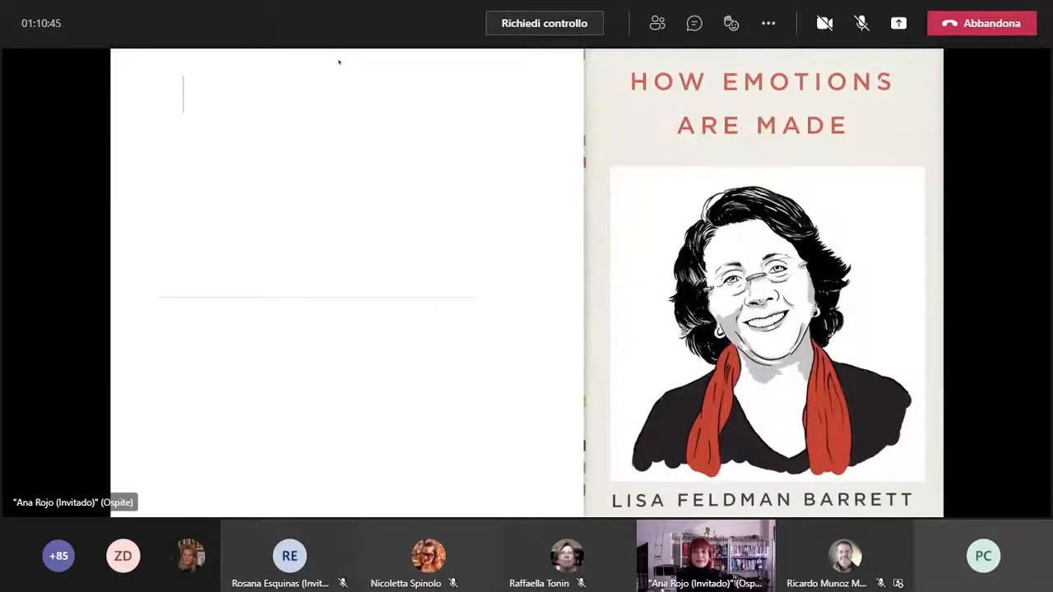
Step: Follow the slides from the Emotional Paradox and Locationist Hypotheses to the Theory of Constructed Emotion
text(The Emotional Parad)
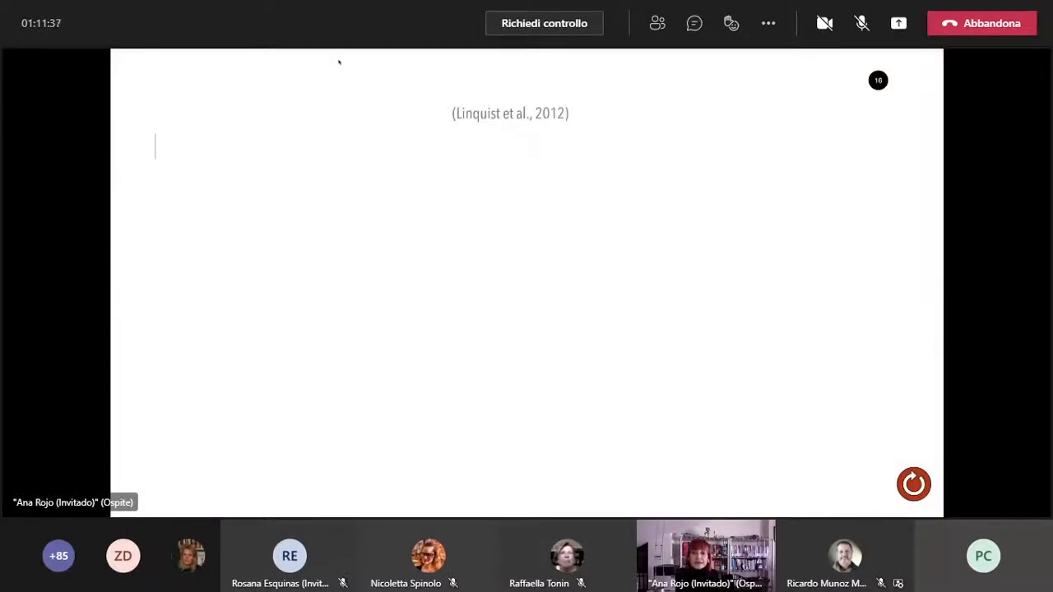
text(Locationist Hypotheses of Brain-Emotion)
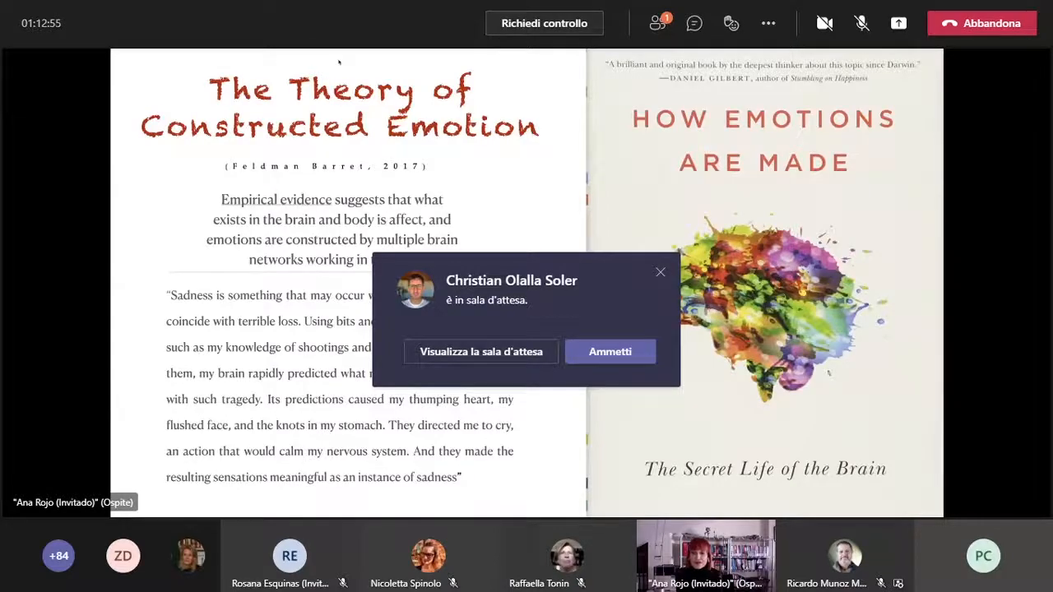
click(609, 352)
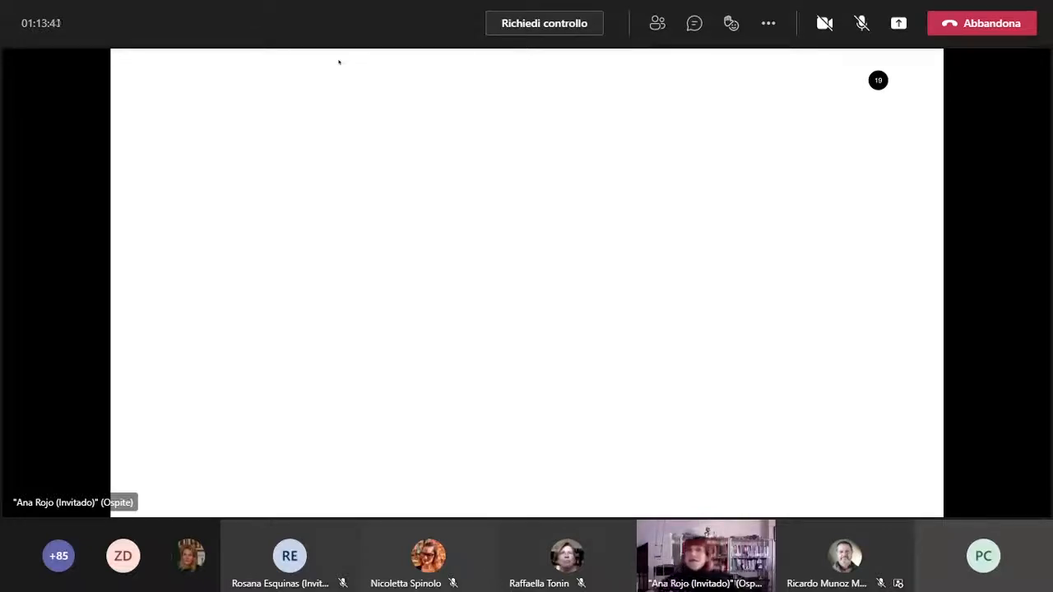
Step: Follow the screen share to 'The processes' section slide
click(861, 23)
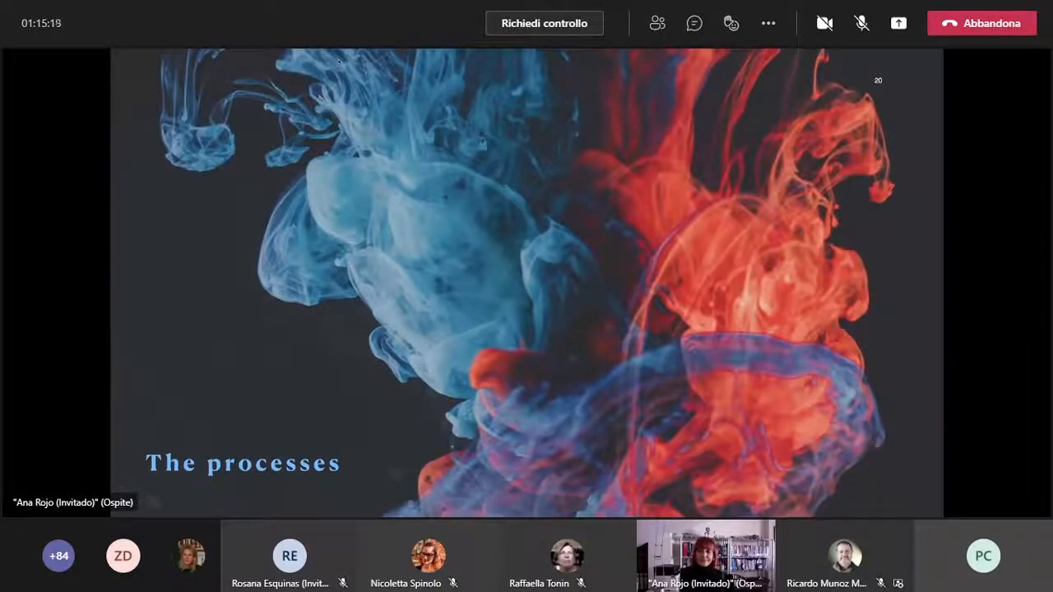
click(861, 23)
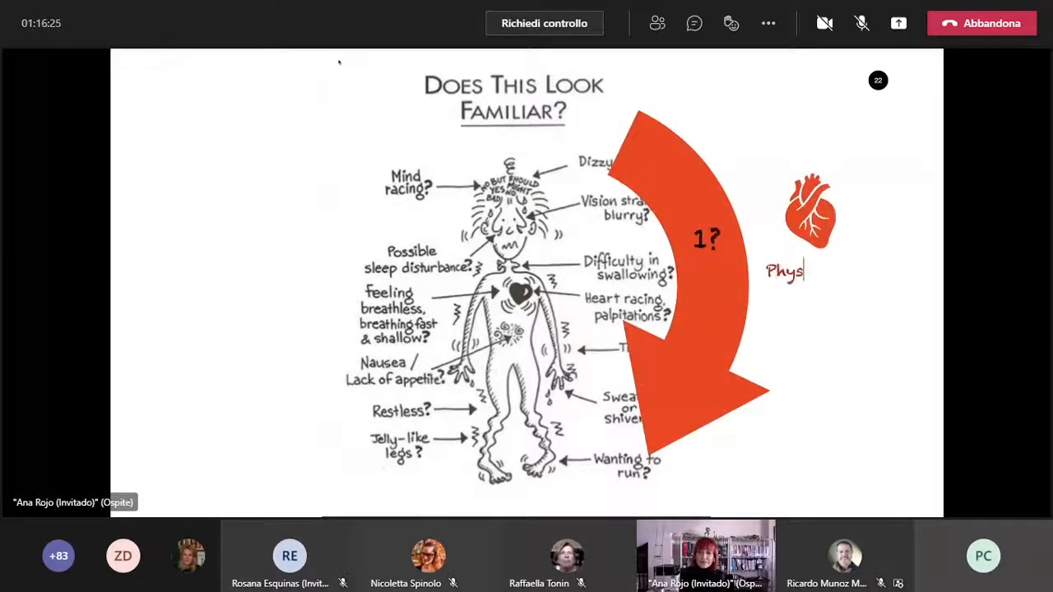
Step: Finish writing the 'Physiological' annotation label beside the heart drawing on the shared slide
text(iological)
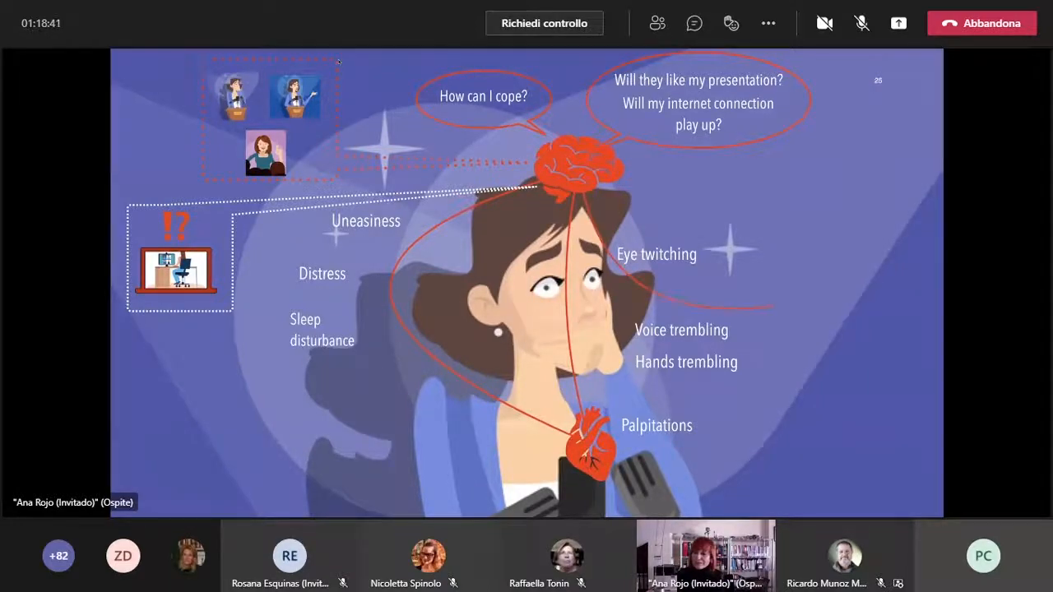
Step: Write 'It must be stage fear!' in the empty thought bubble on the anxious-woman slide
click(862, 23)
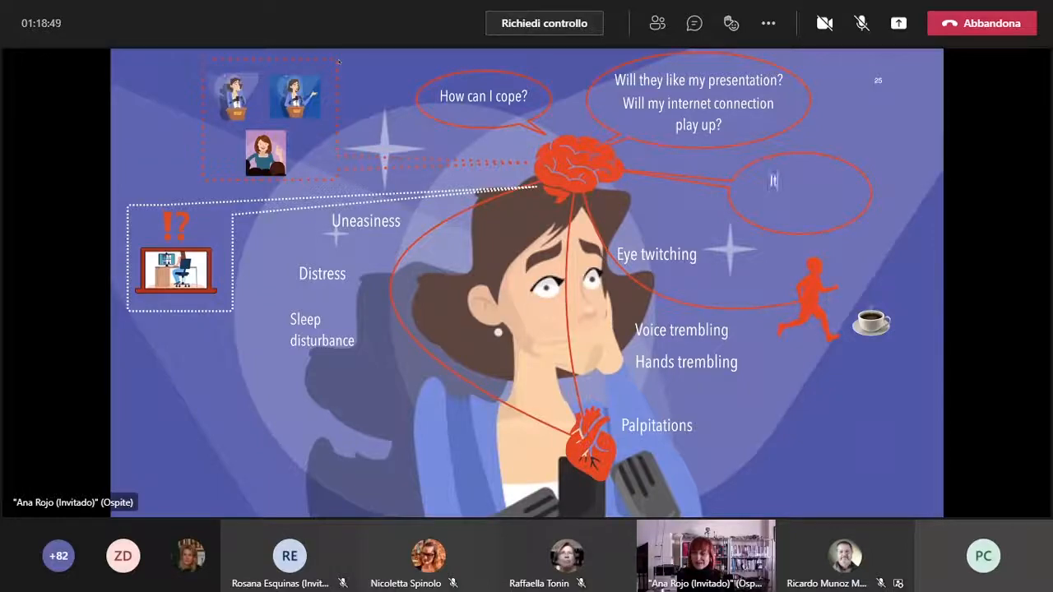
text(It must be stage)
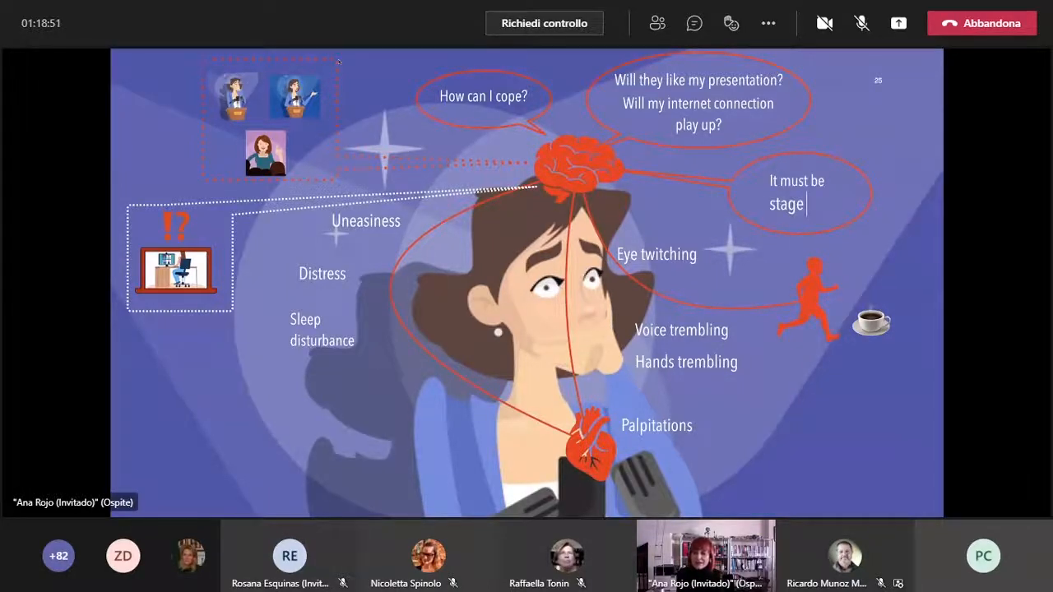
text(fear!)
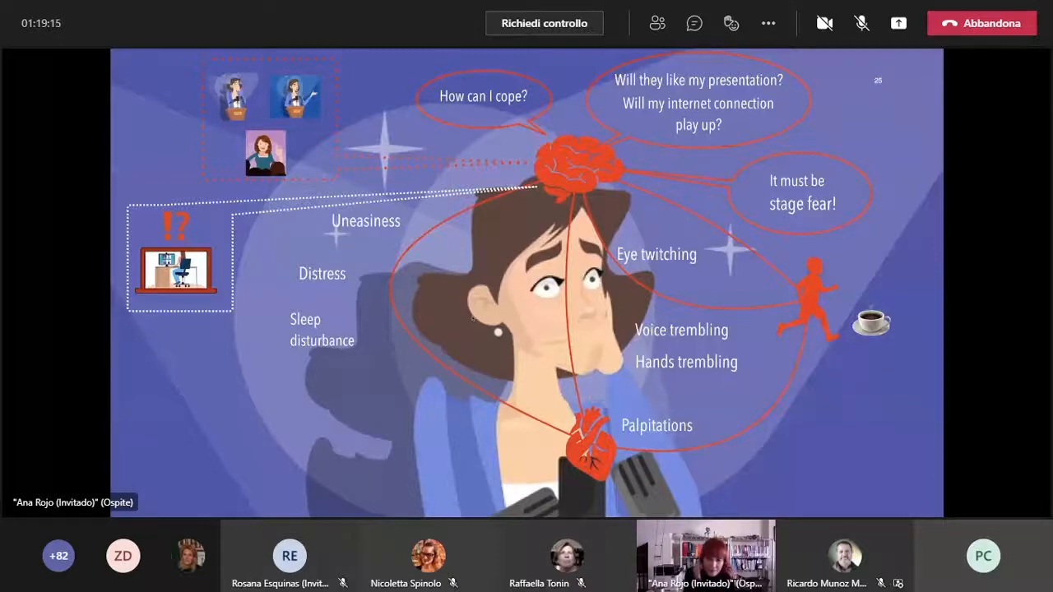
click(862, 23)
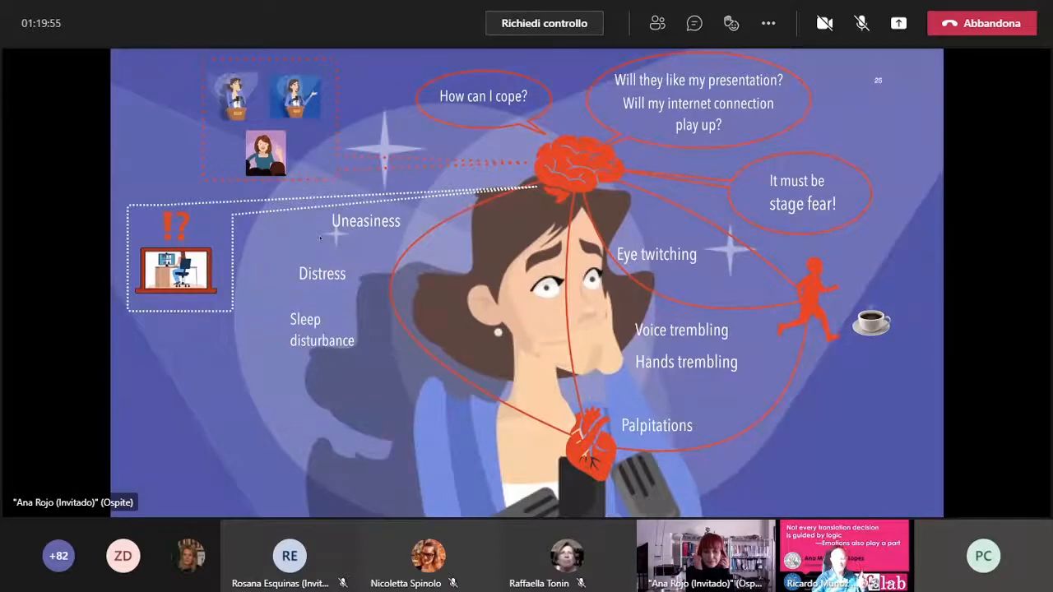
right_click(842, 556)
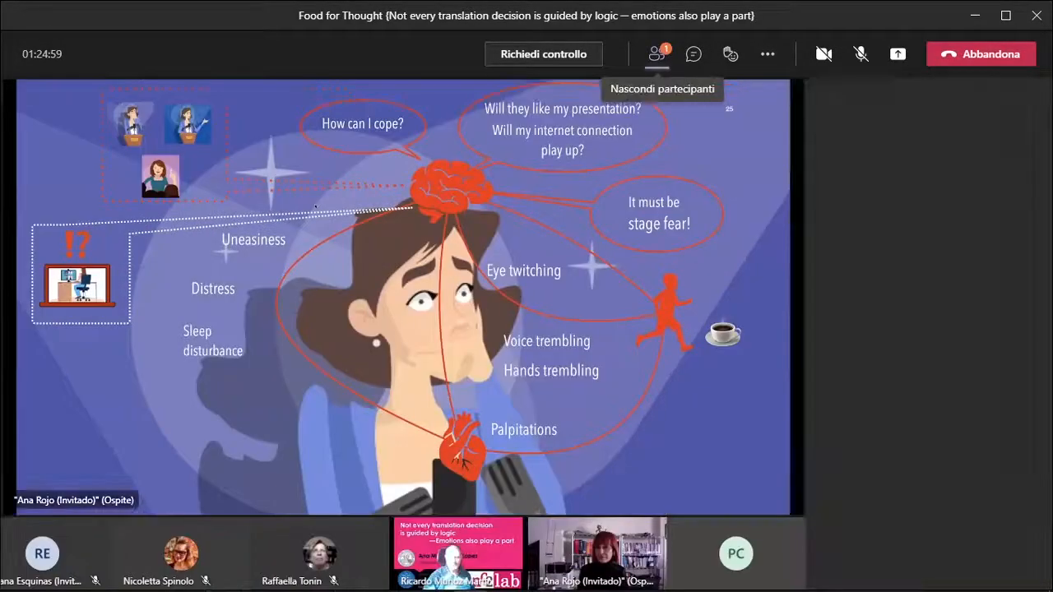
Step: Show the Partecipanti list, answer the spotlight-for-everyone prompt, then hide the list again
click(654, 52)
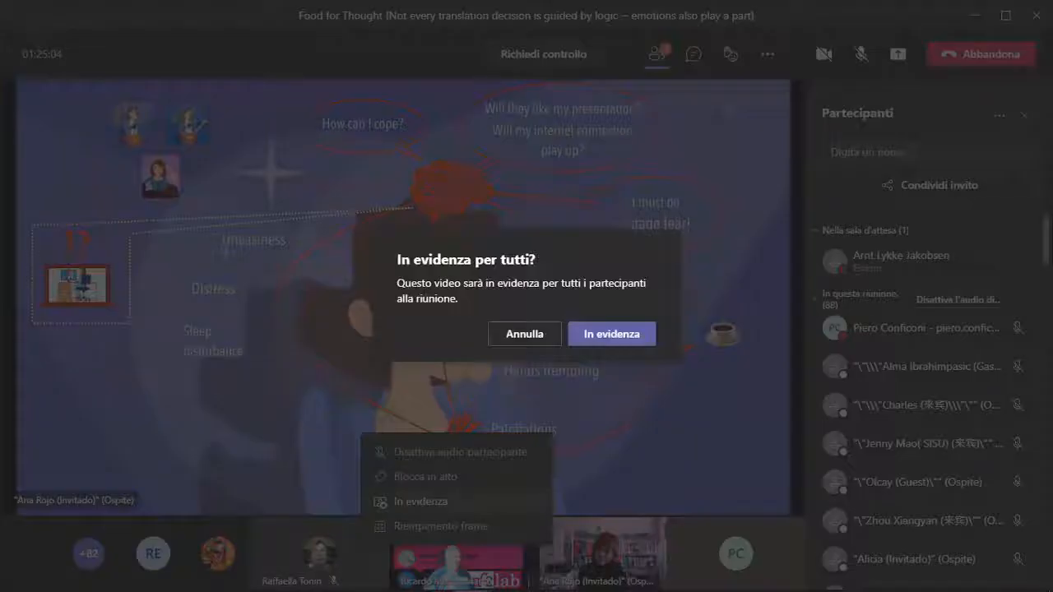
click(611, 332)
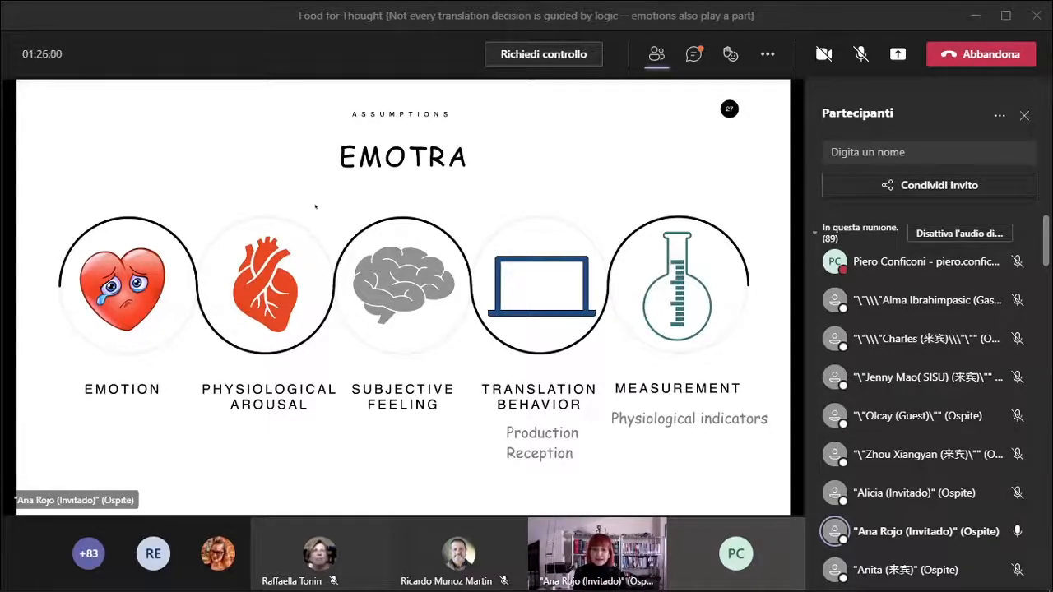
click(657, 53)
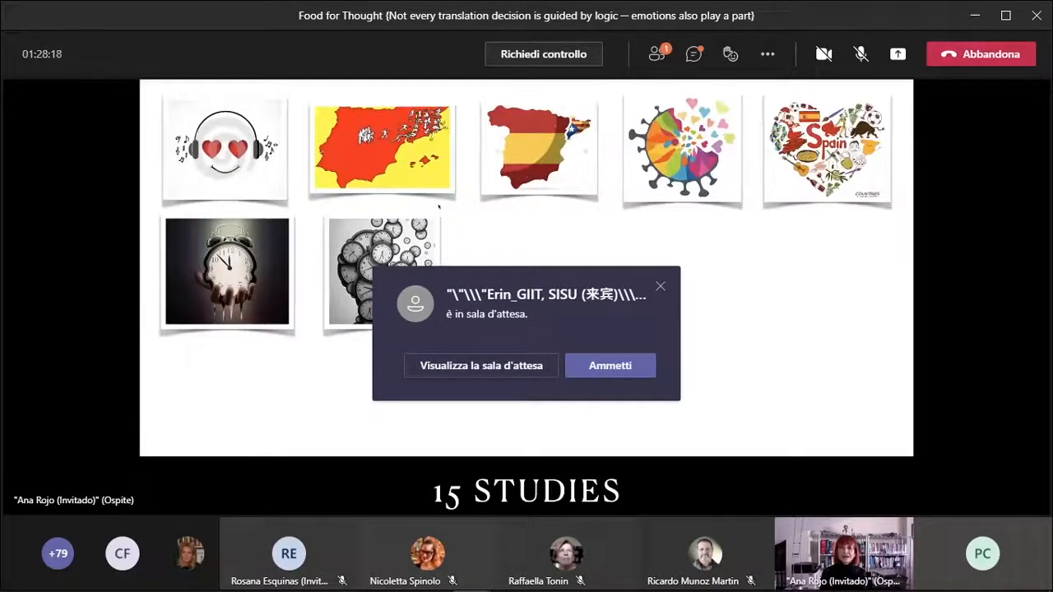
Step: Dismiss the notice about a guest waiting in the lobby
click(608, 365)
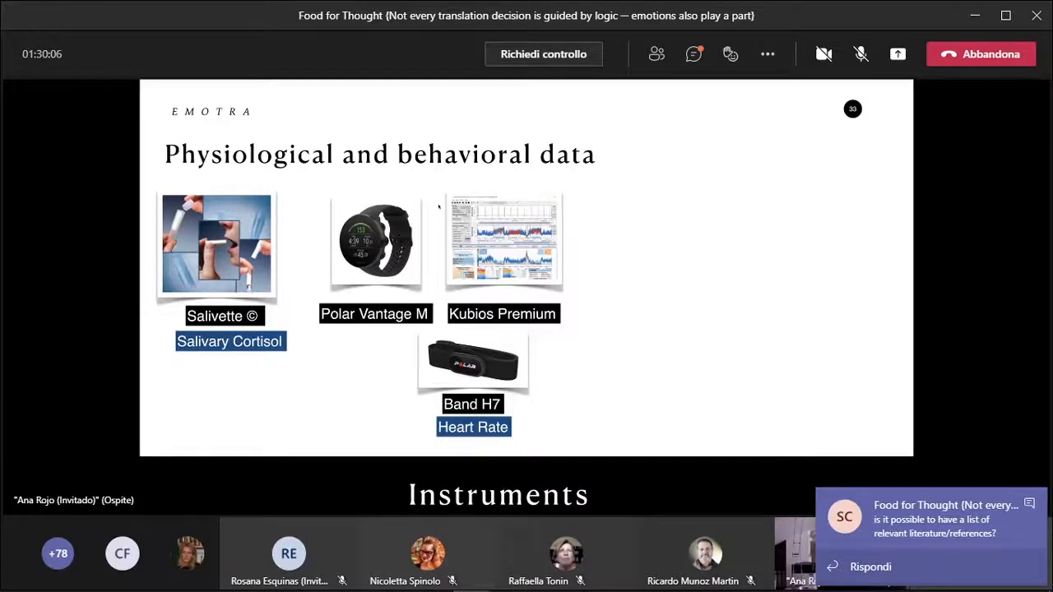
Step: Bring up the meeting conversation beside the EMOTRA instruments slide
click(694, 52)
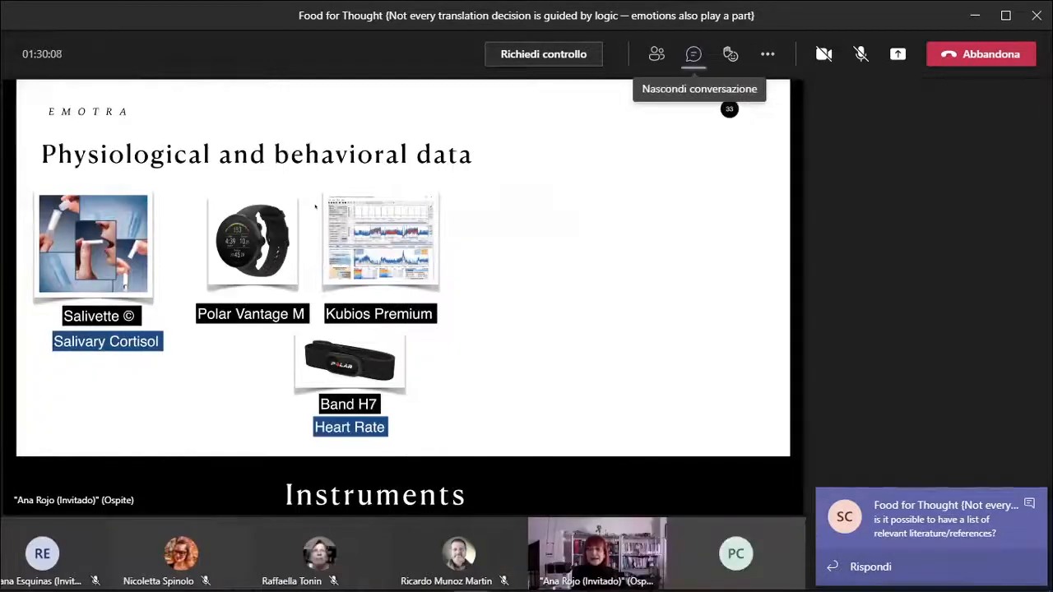
Step: Show the meeting chat panel via the Mostra conversazione toolbar icon
click(692, 53)
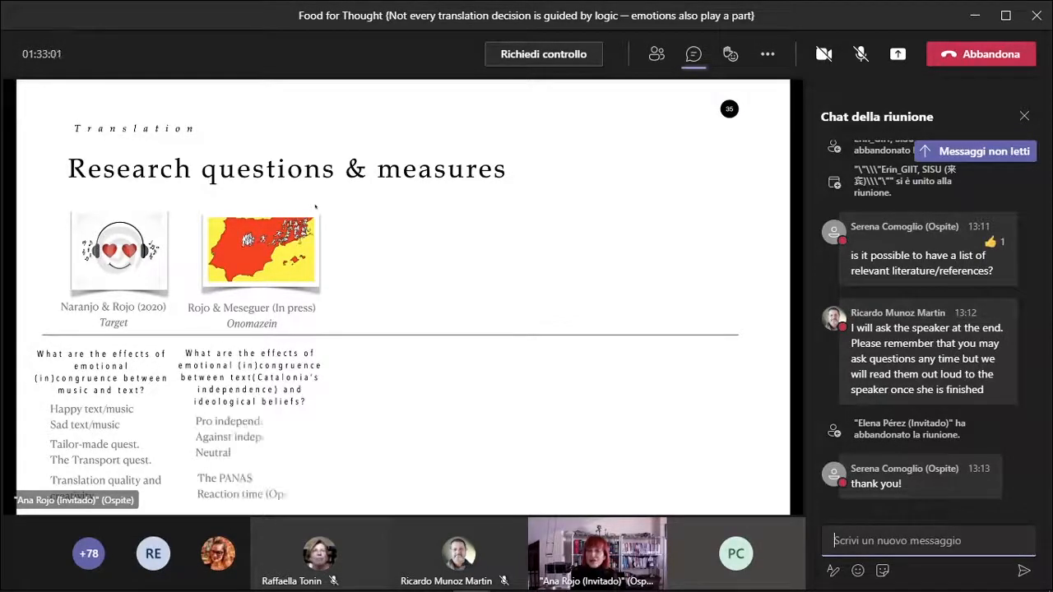
mouse_move(694, 53)
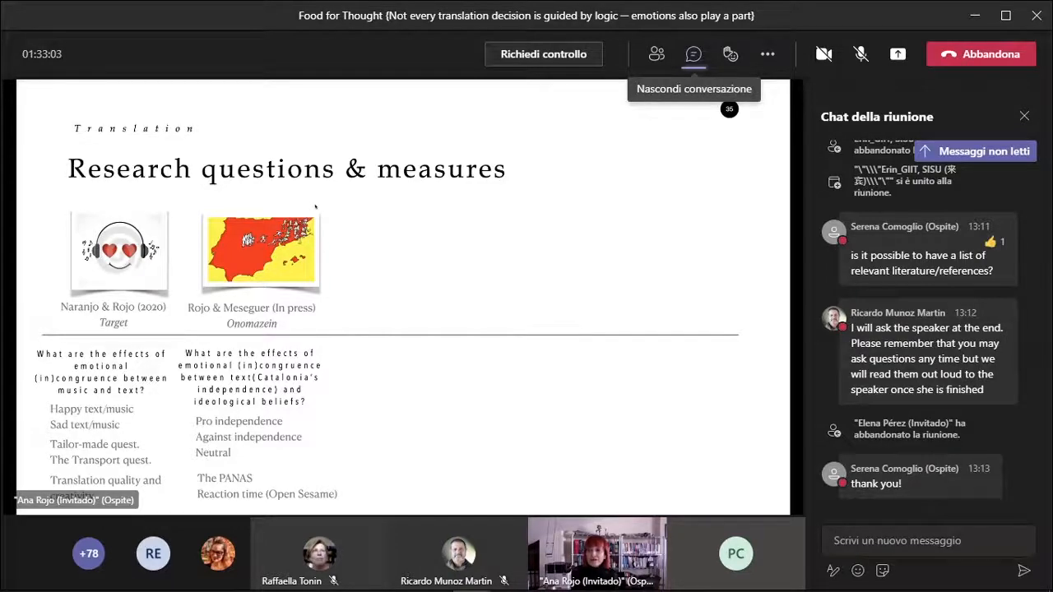
Step: Hide the meeting chat so the shared lecture slide fills the view
click(694, 53)
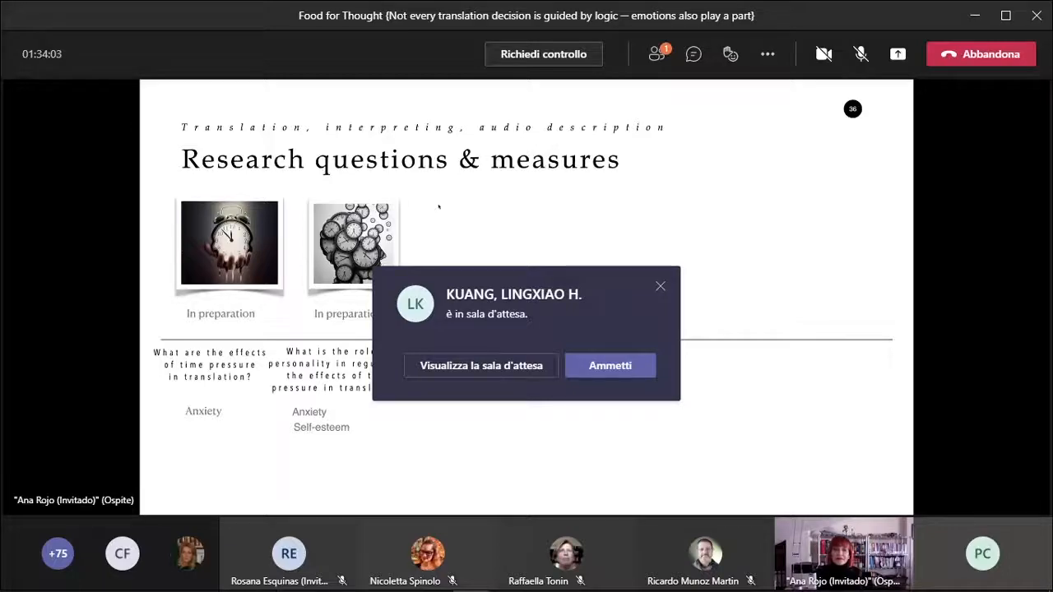
click(609, 365)
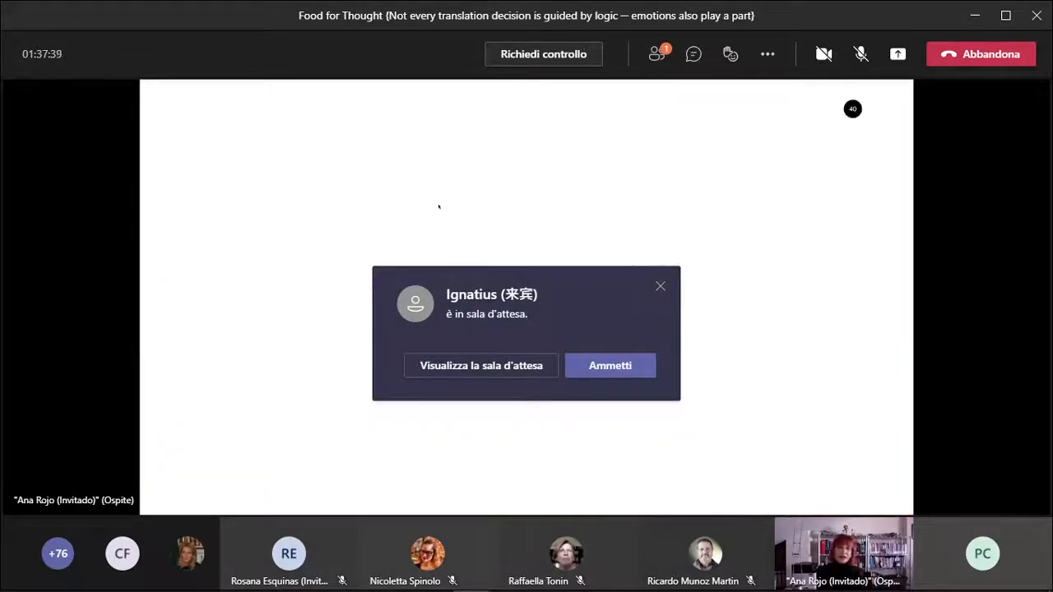
Step: Dismiss the lobby pop-up while the Narrative engagement slide is shown
click(608, 365)
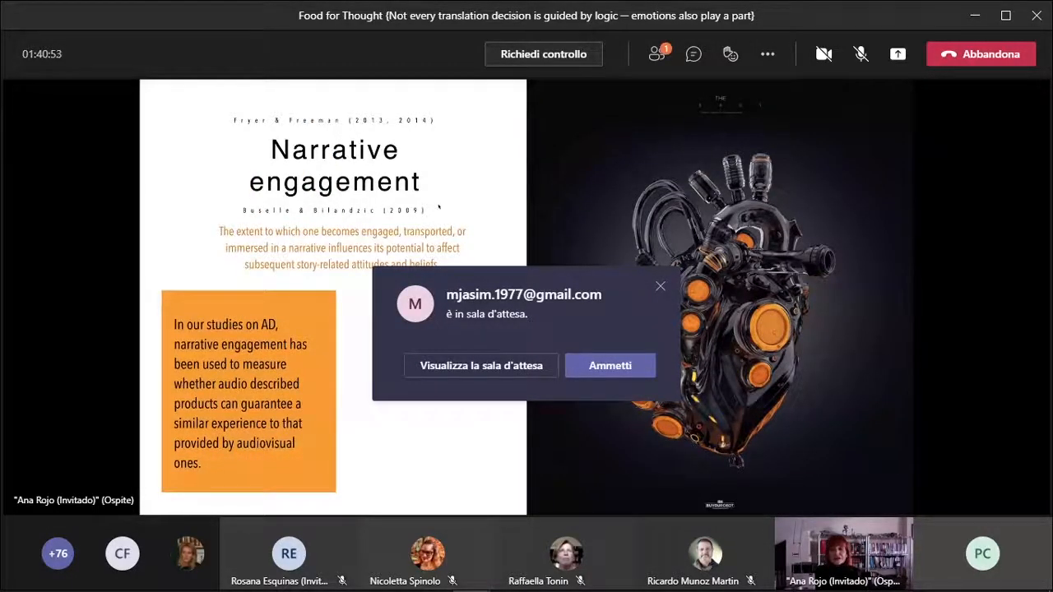
Step: Dismiss the lobby notice as the presenter moves to the Focal-task engagement slide
click(608, 365)
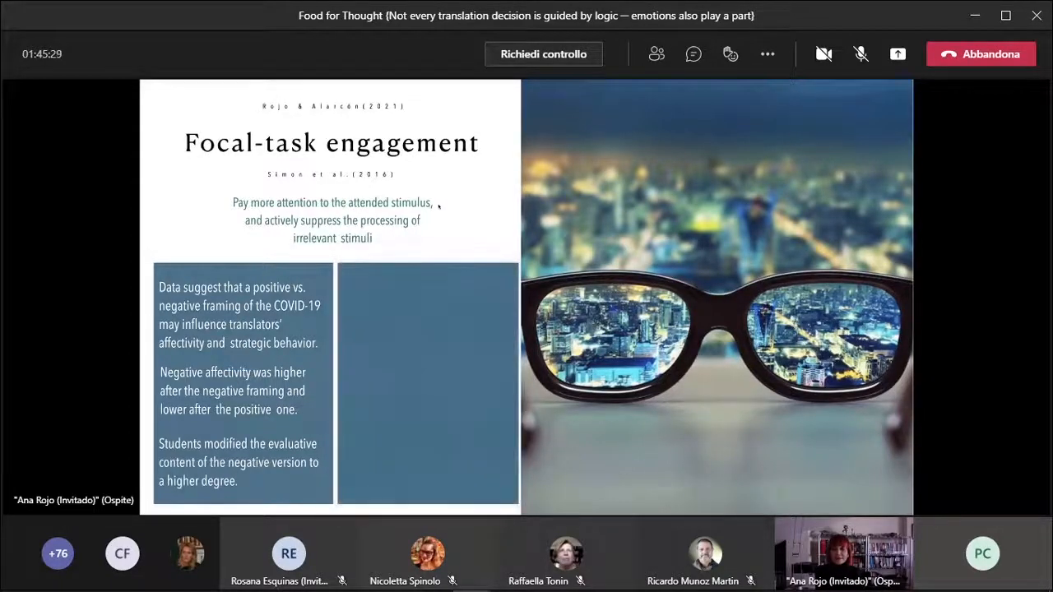
Step: Advance the shared presentation to the closing 'Thank you!' slide
key(right)
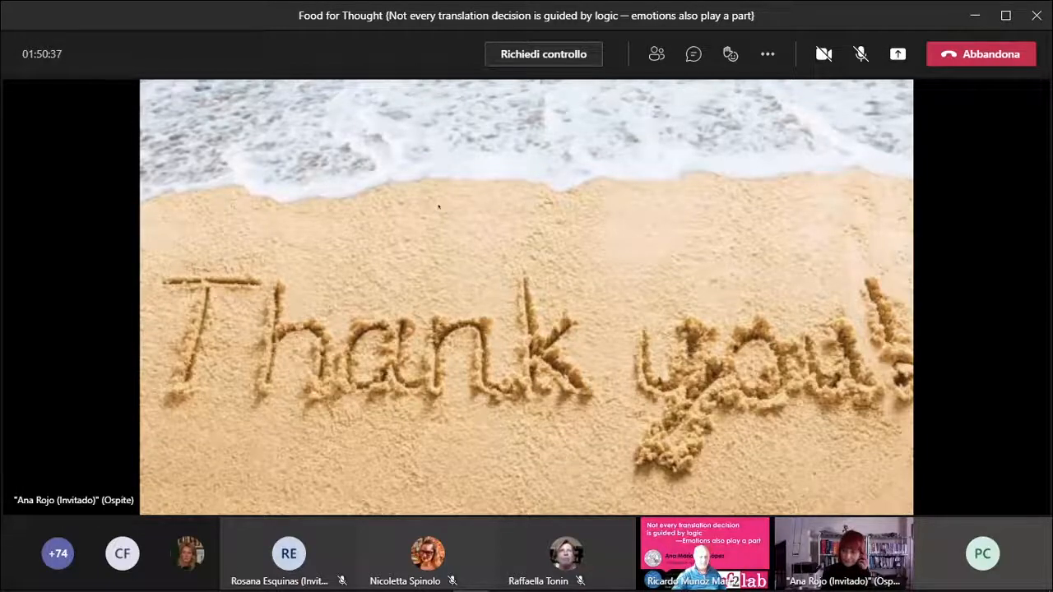
Step: Spotlight for everyone the participant video showing the pink lecture title slide
right_click(704, 552)
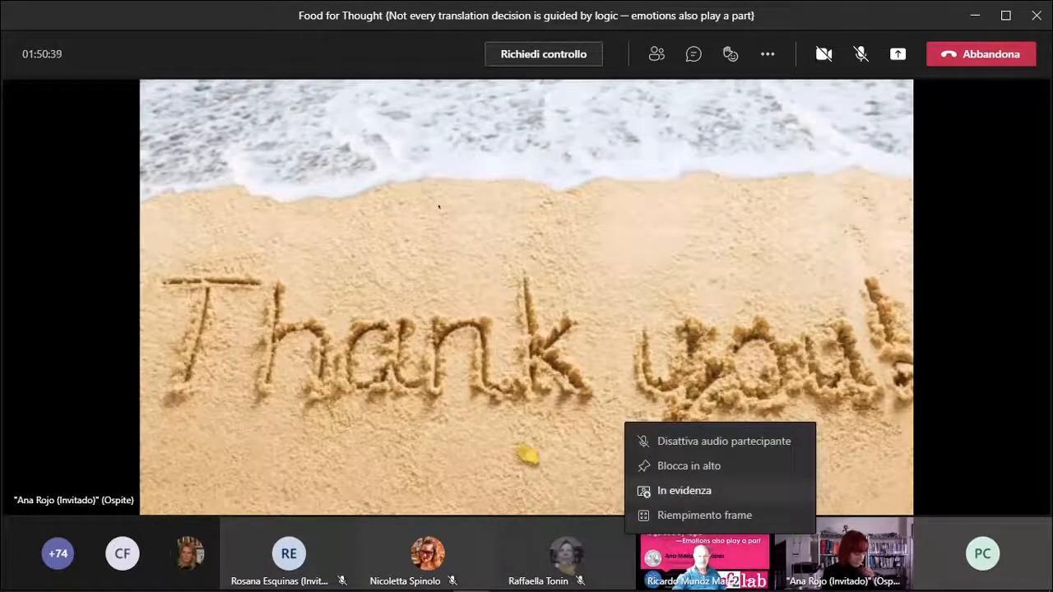
click(684, 490)
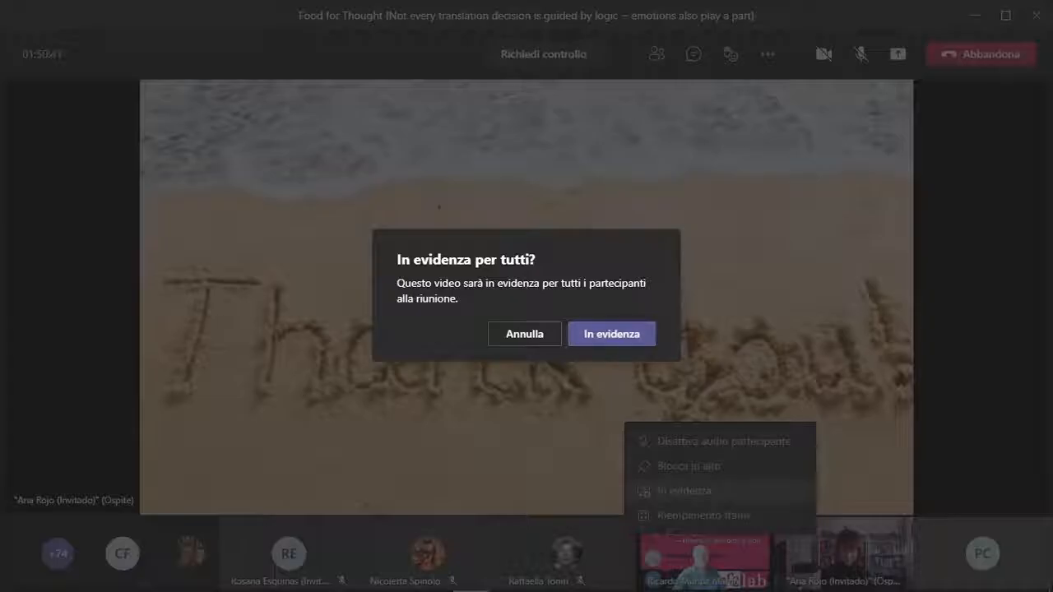
click(611, 332)
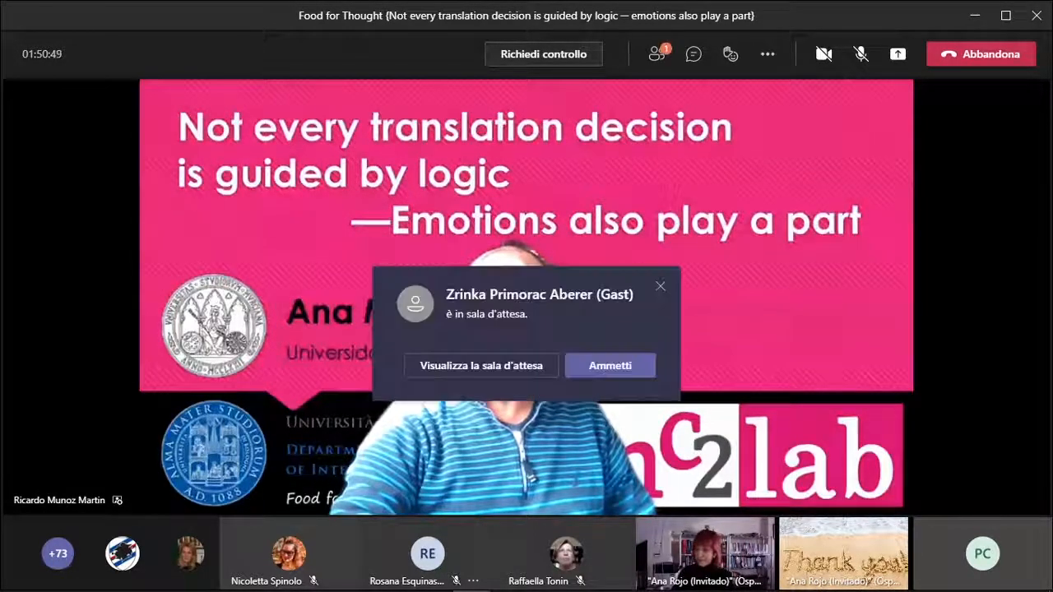
Step: Dismiss the lobby notice and show the participants list with its name search box
click(609, 366)
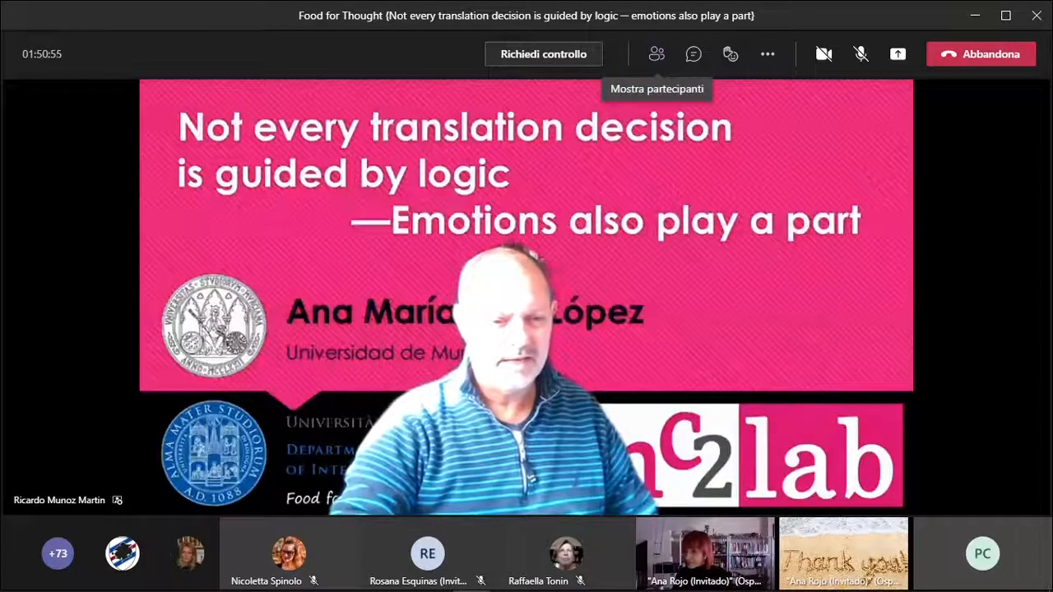
click(656, 52)
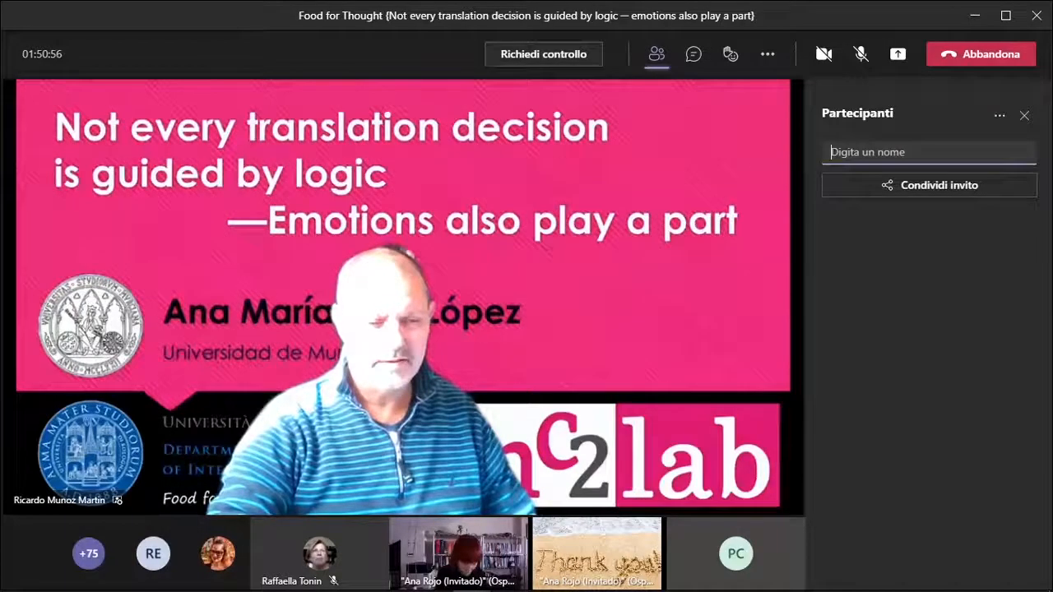
click(656, 52)
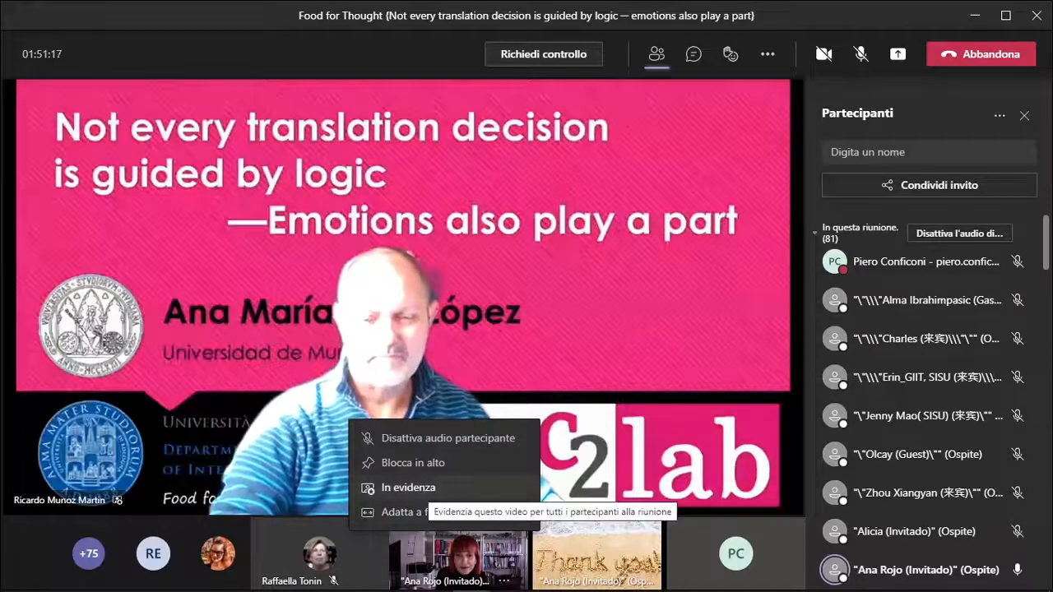
click(408, 487)
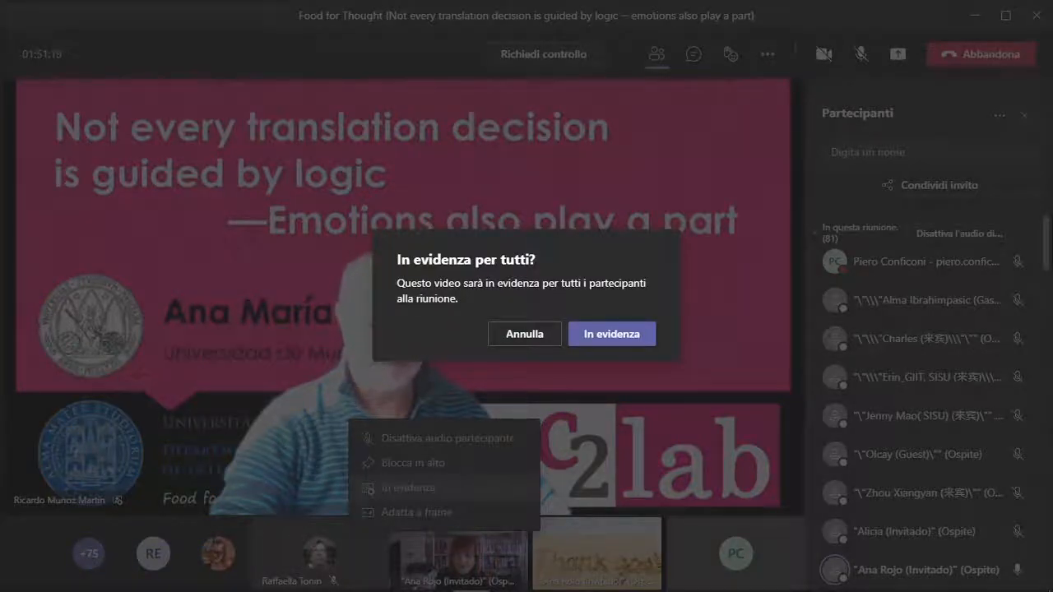
click(612, 332)
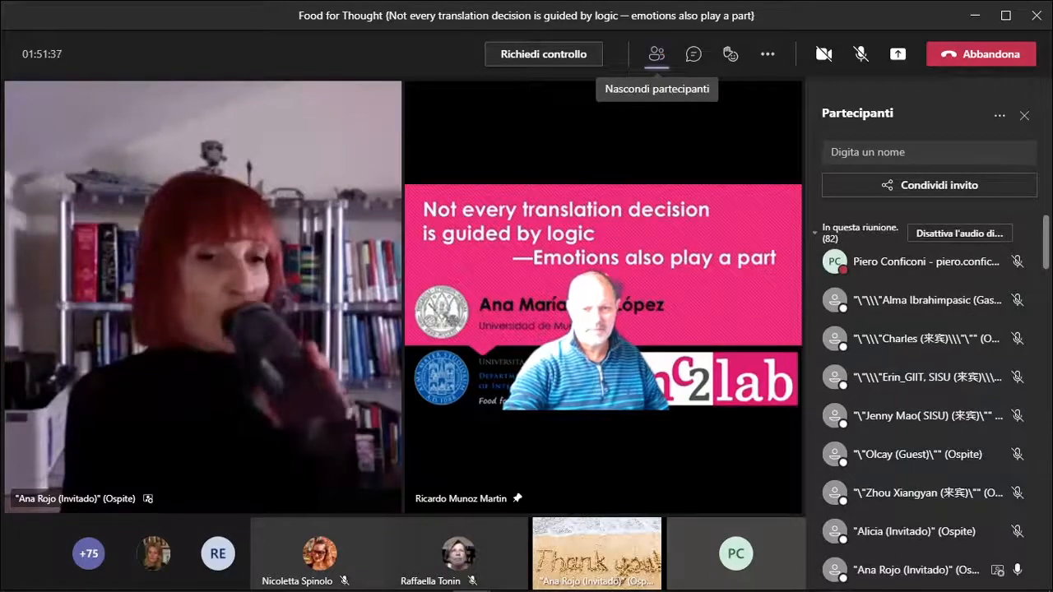
click(656, 52)
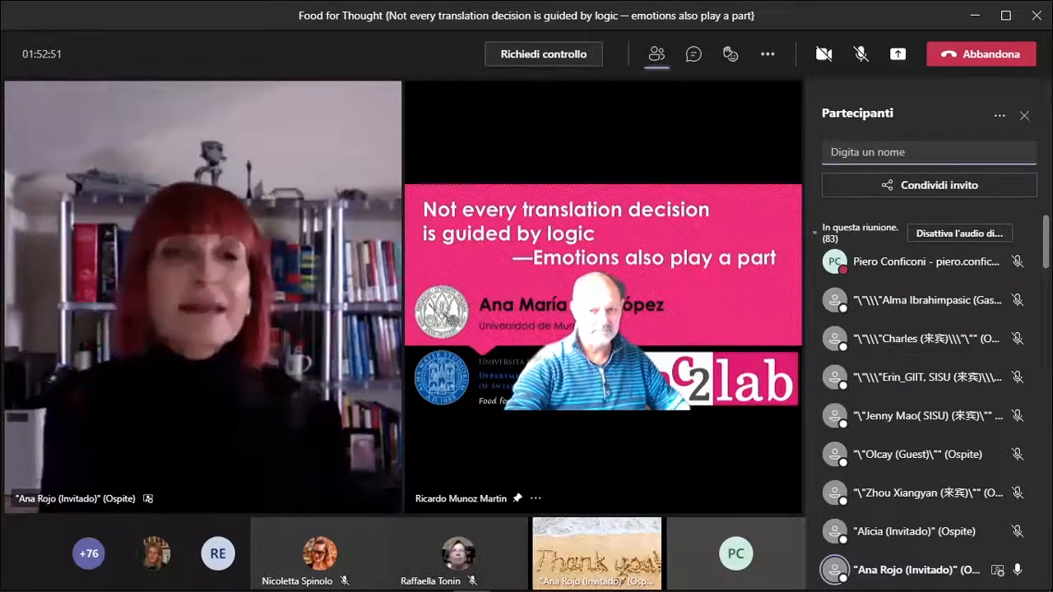
Step: Scroll through the participants list, then hide it so the spotlighted videos fill the stage
scroll(down, 3)
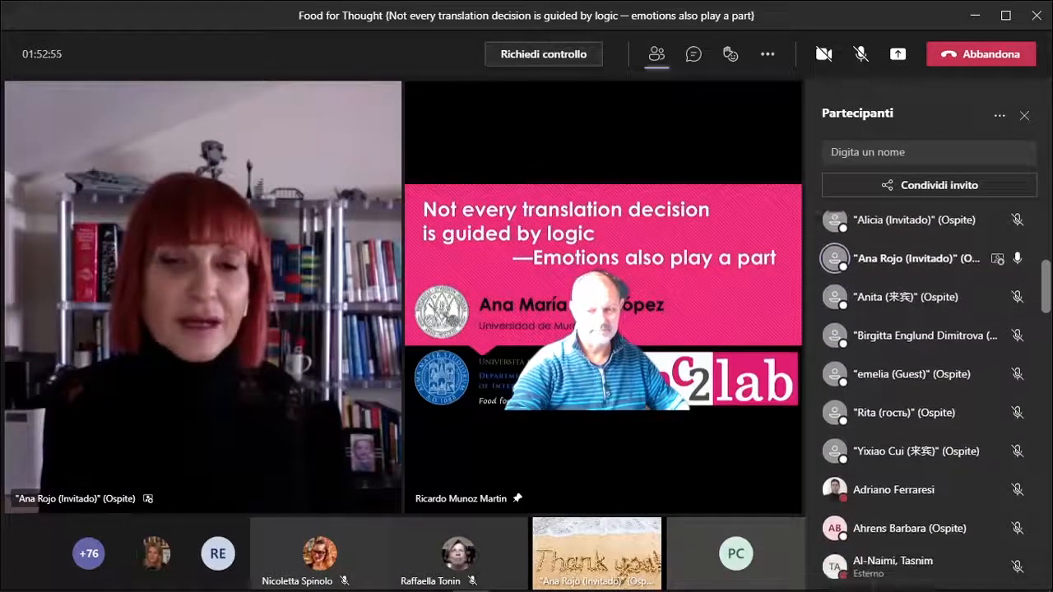
scroll(down, 3)
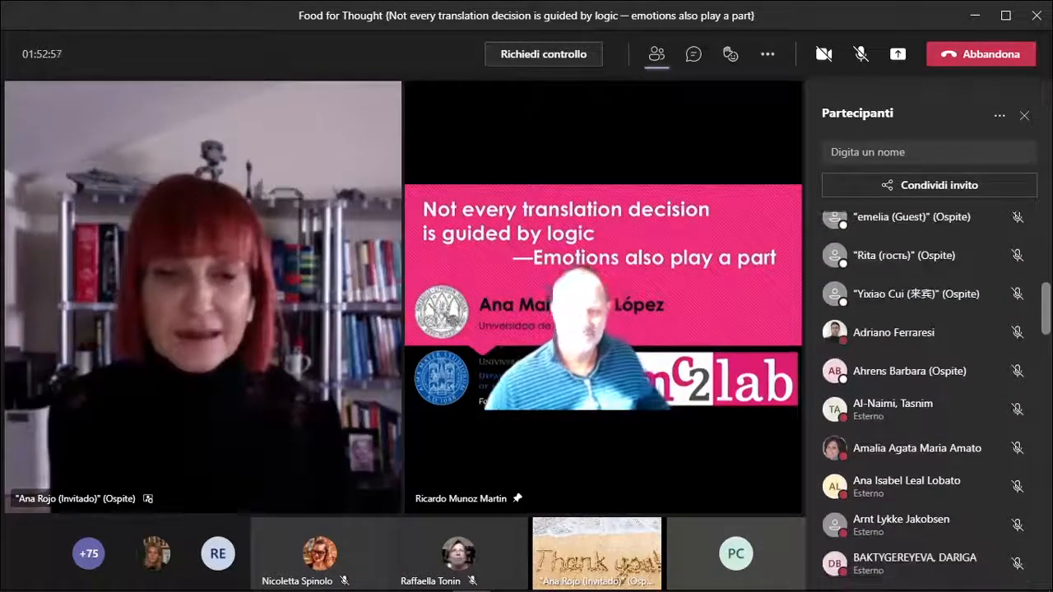
scroll(down, 3)
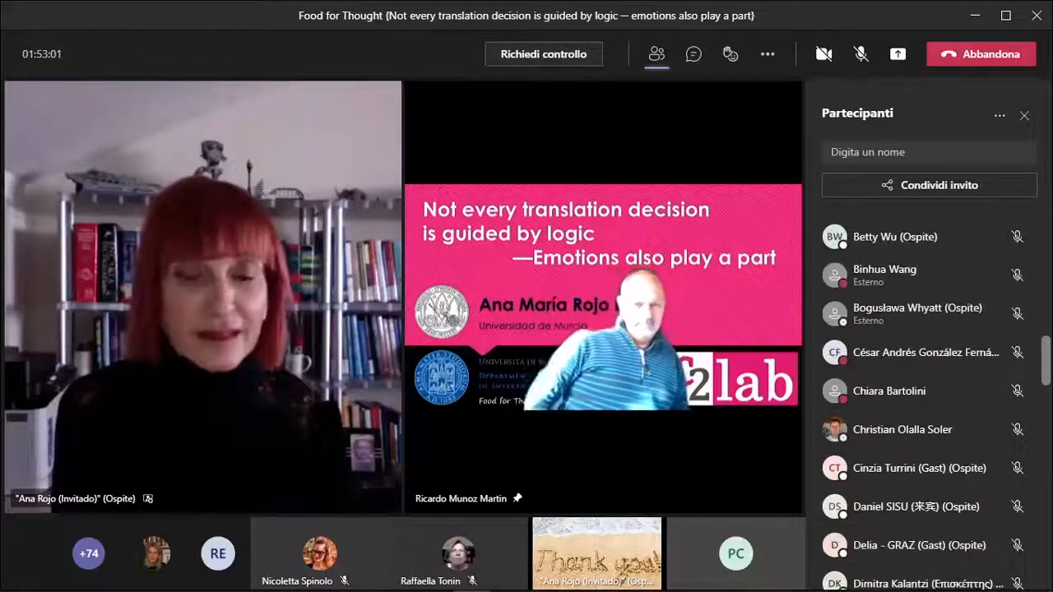
scroll(down, 3)
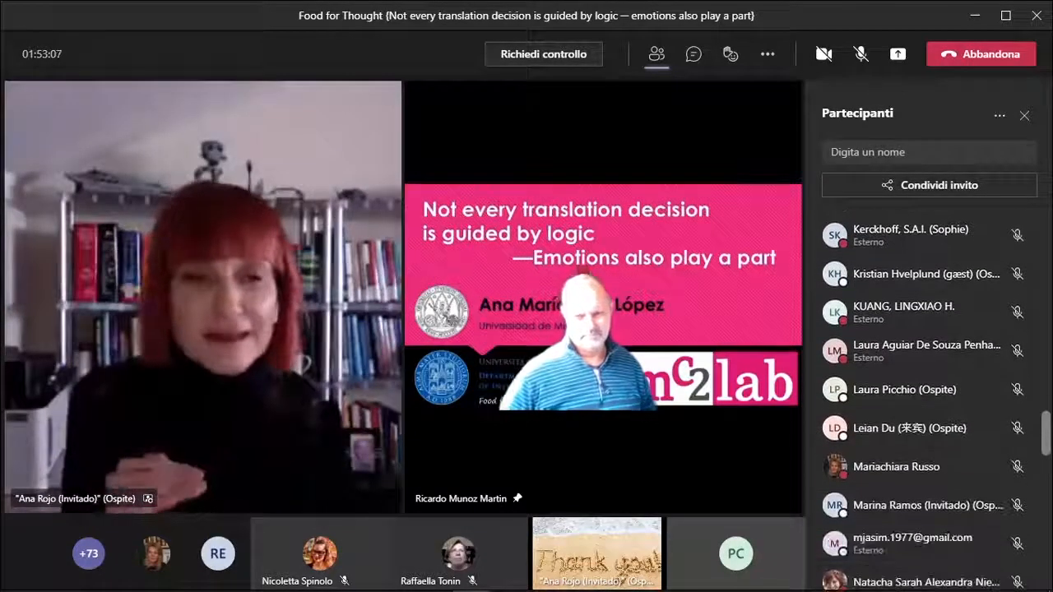
scroll(down, 3)
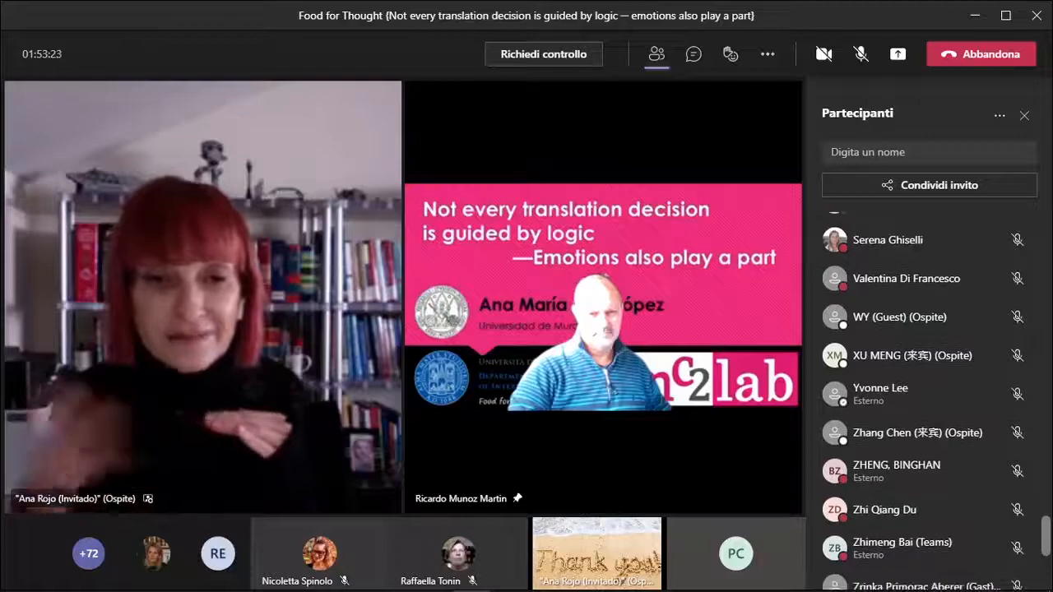
scroll(down, 3)
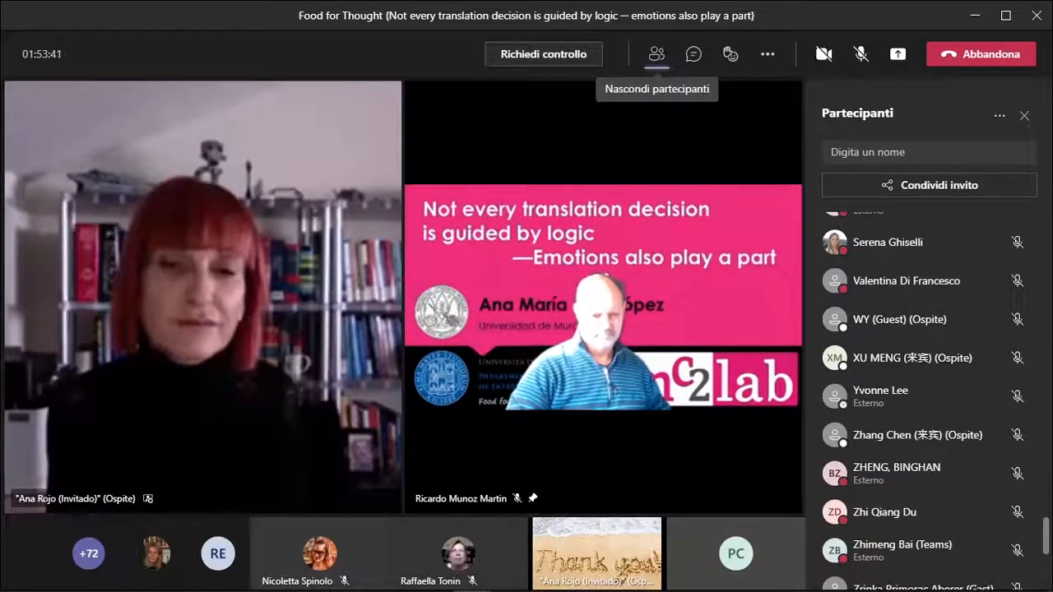
click(656, 53)
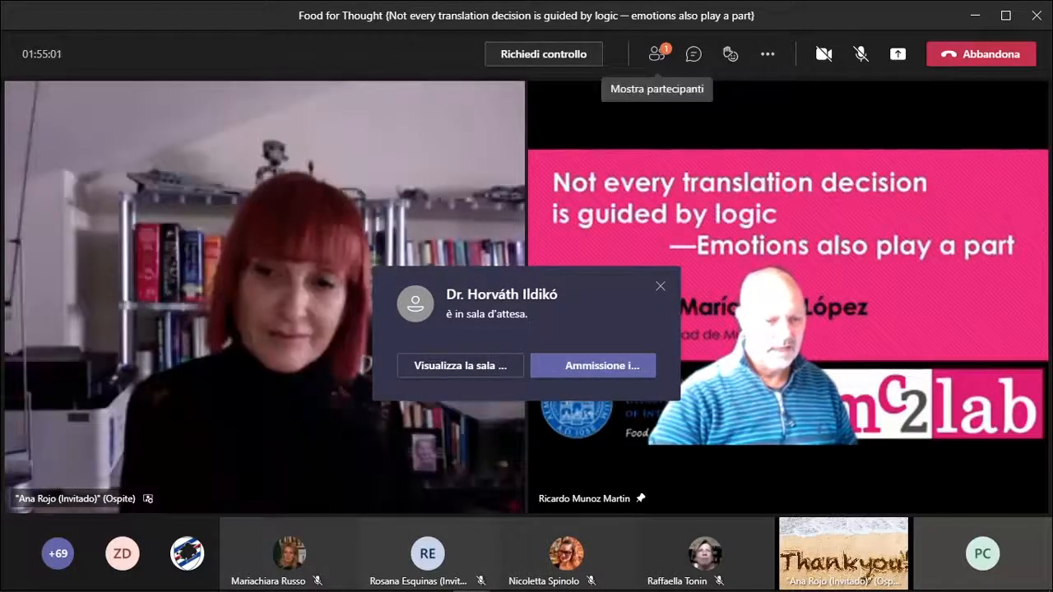
Step: Reopen the participants list briefly, then switch to the meeting chat
click(656, 52)
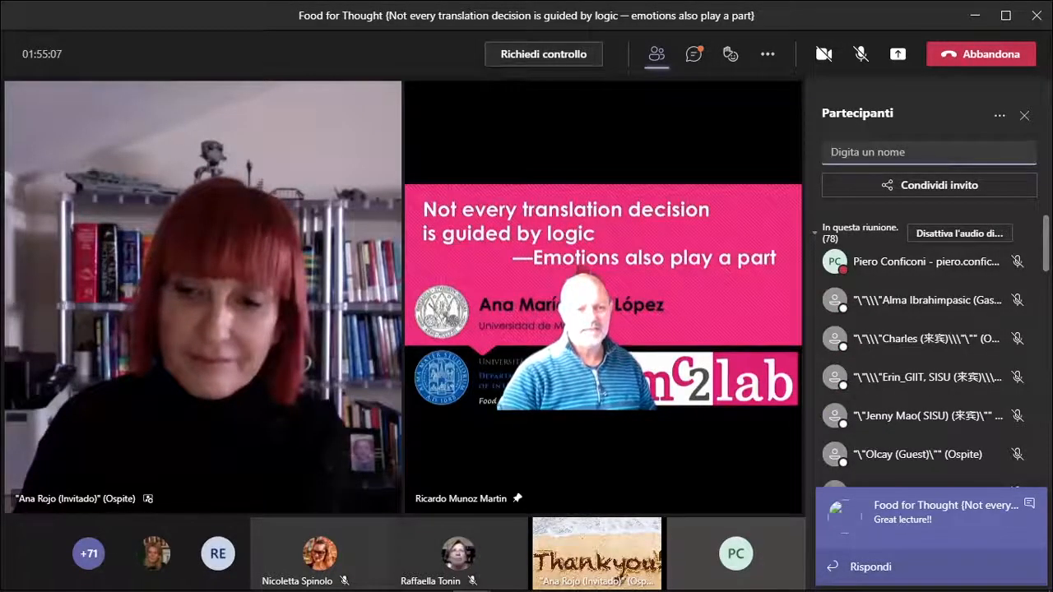
mouse_move(694, 54)
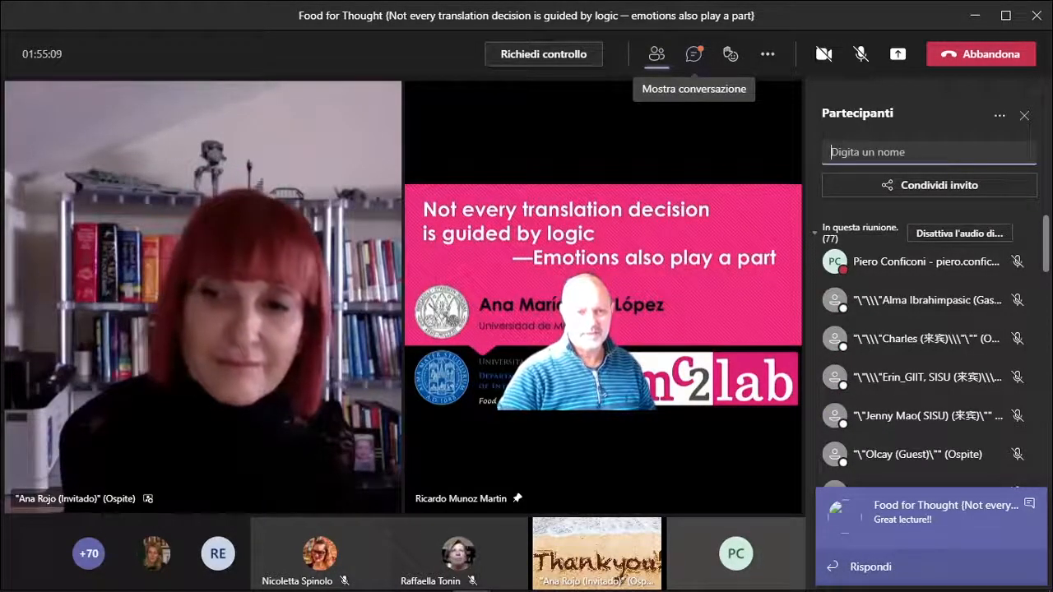
click(694, 53)
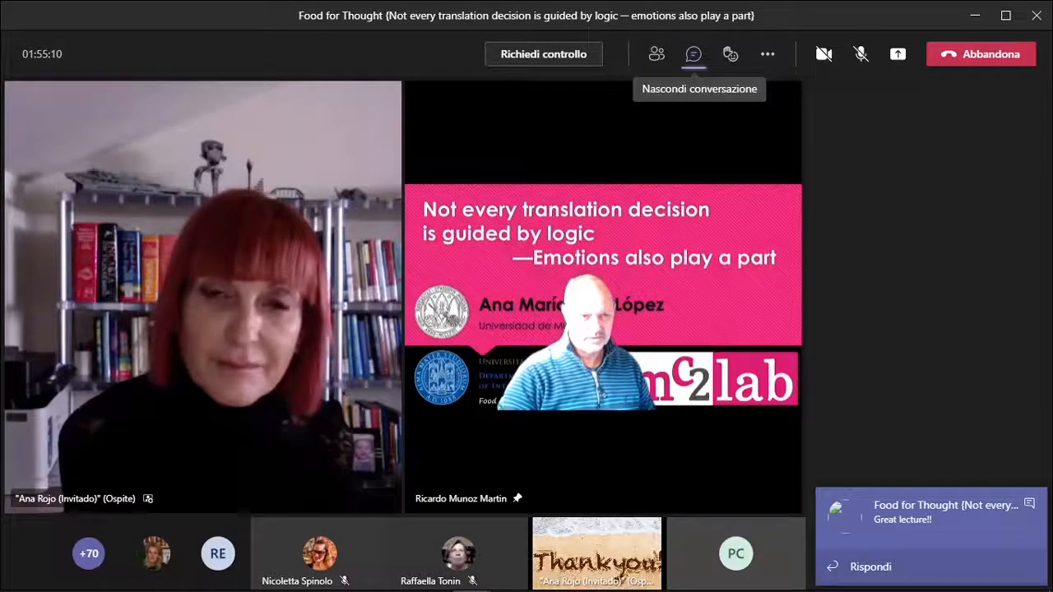
Step: Show the meeting chat filled with attendees' thank-you messages
click(694, 52)
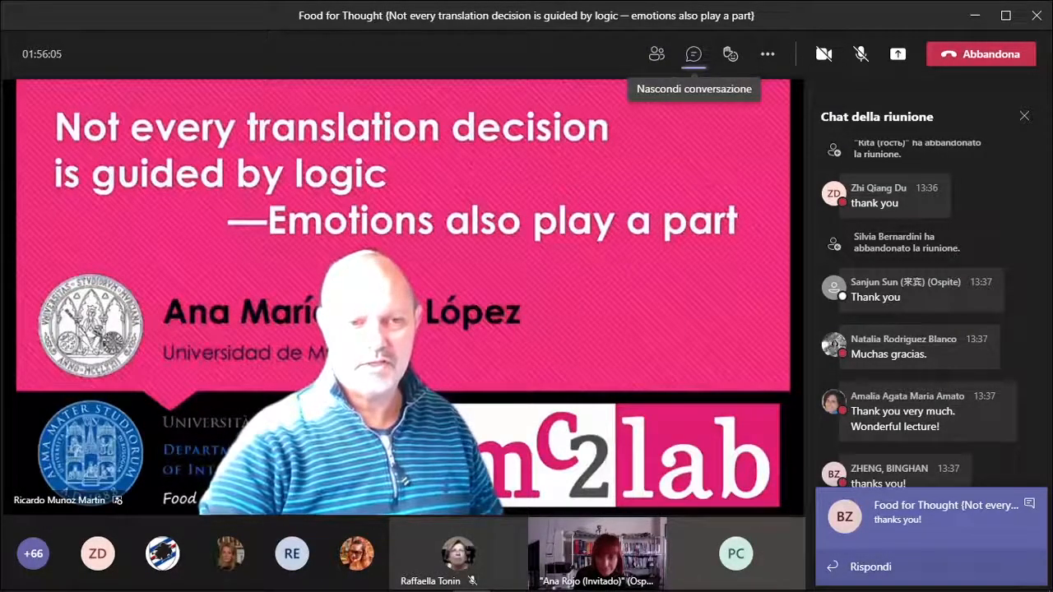
click(694, 53)
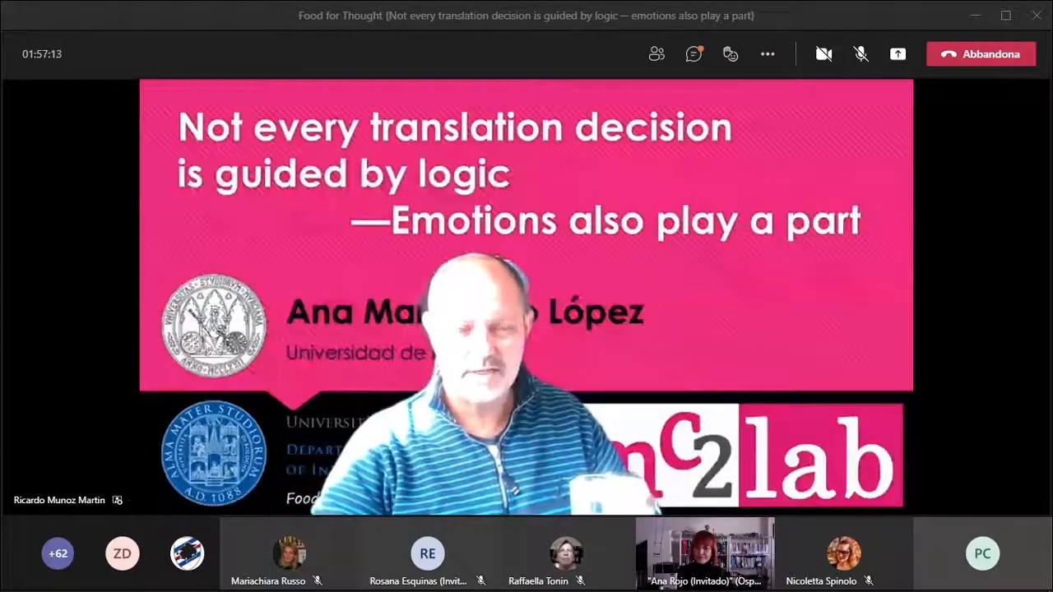
click(694, 52)
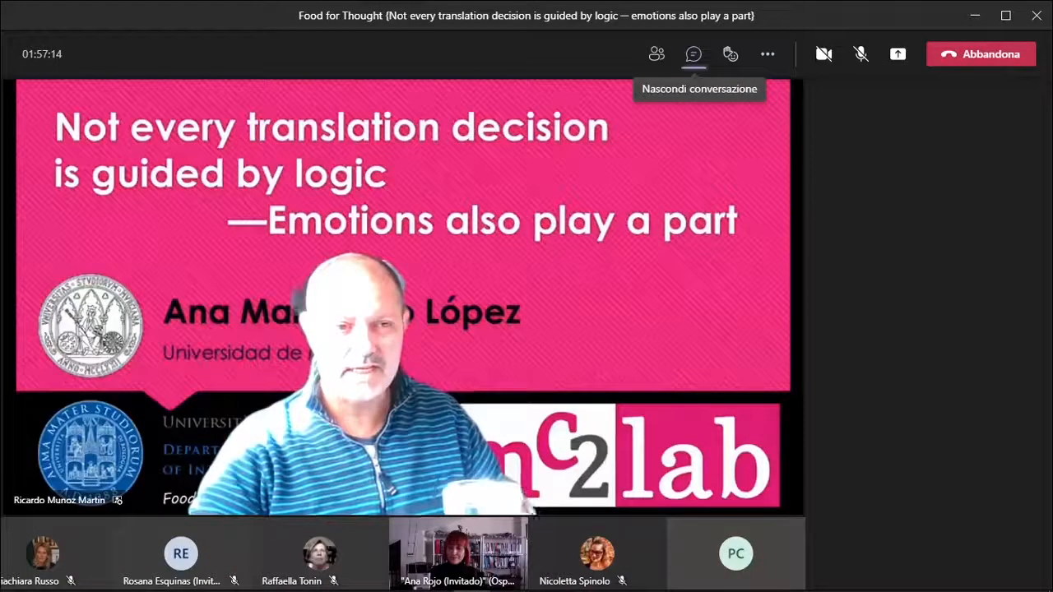
click(693, 52)
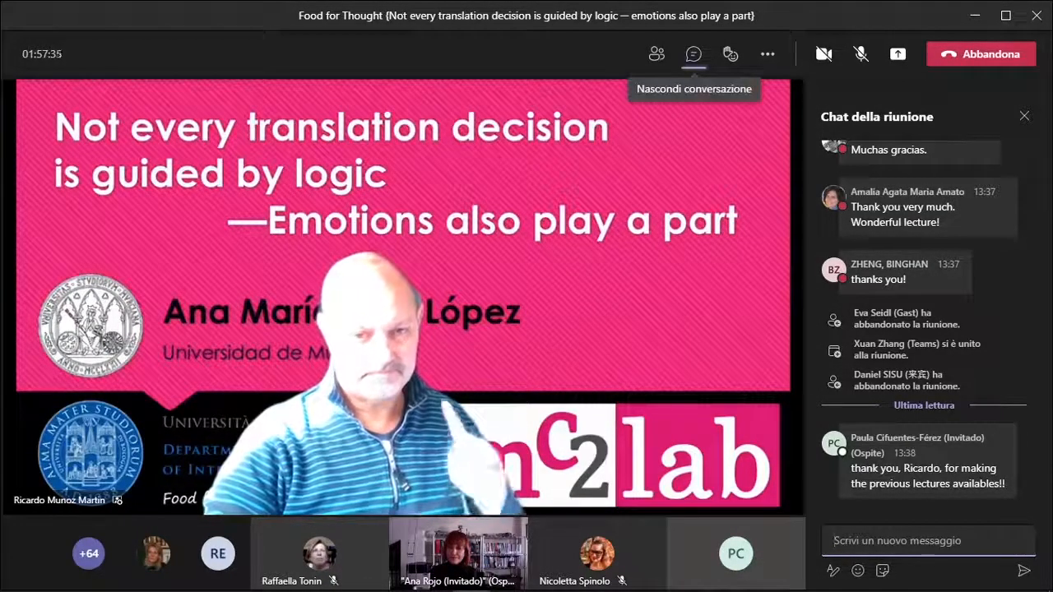
click(694, 52)
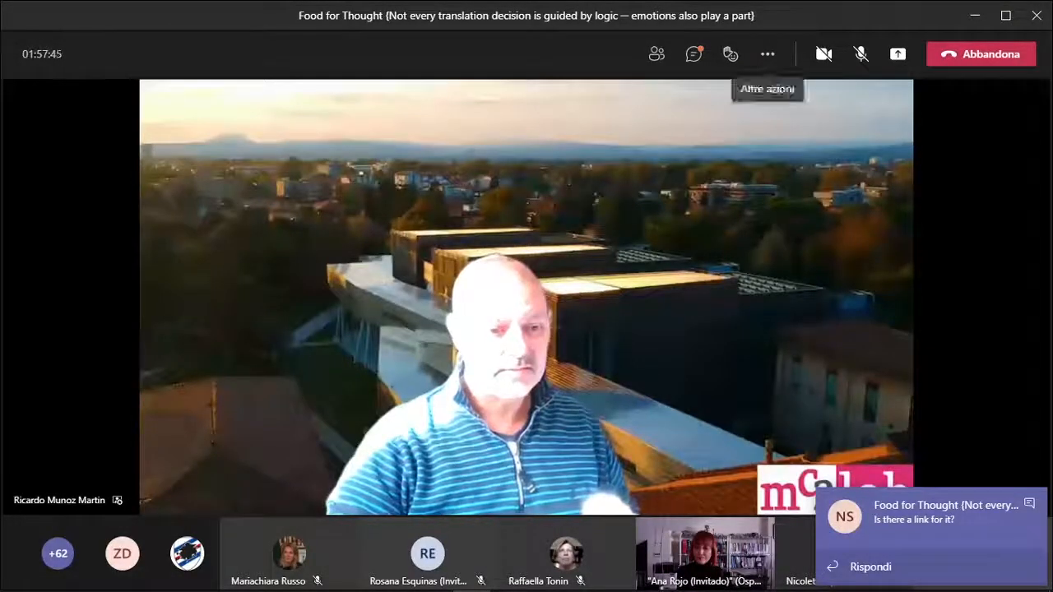
click(694, 53)
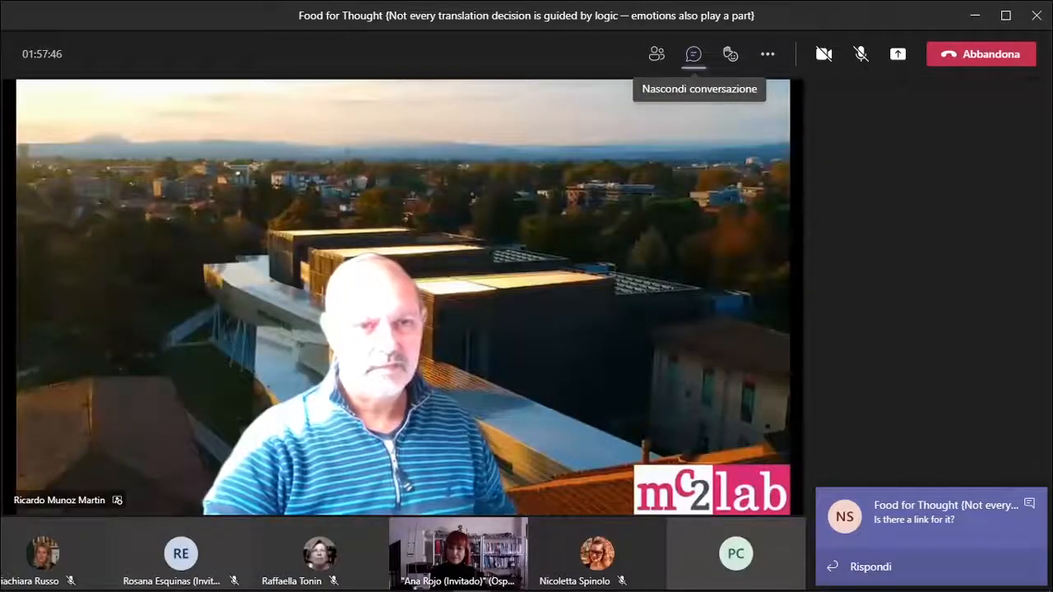
Step: Reopen the meeting chat to see the mc2 lab, YouTube and events links
click(694, 53)
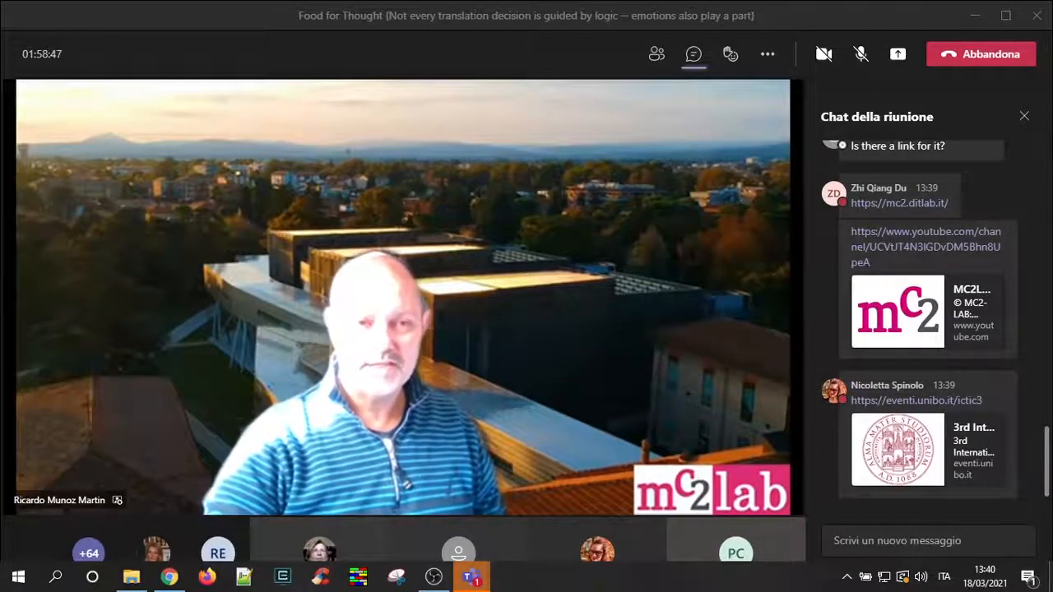
mouse_move(898, 53)
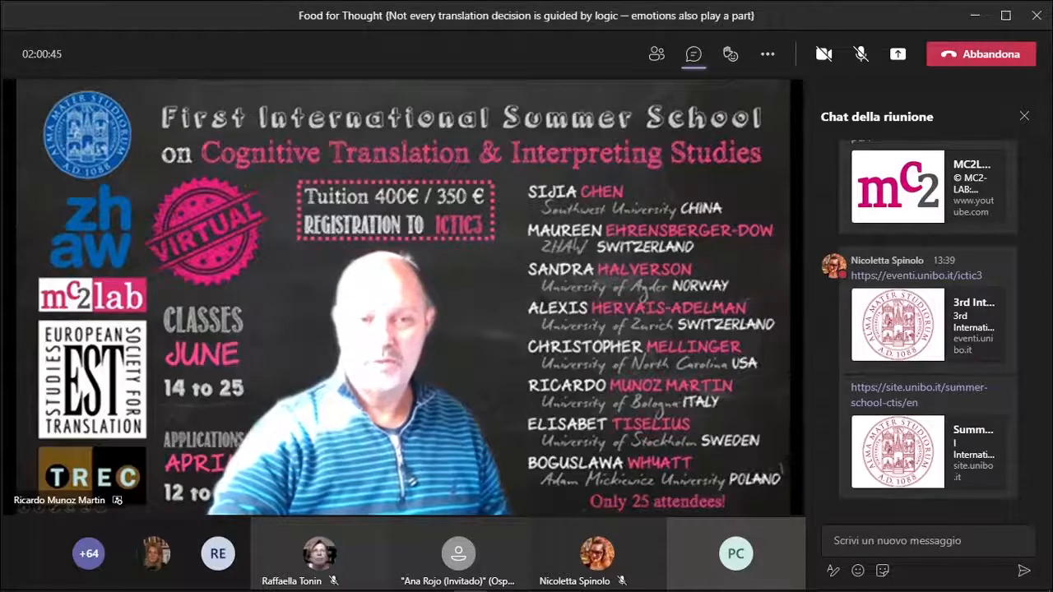
mouse_move(766, 54)
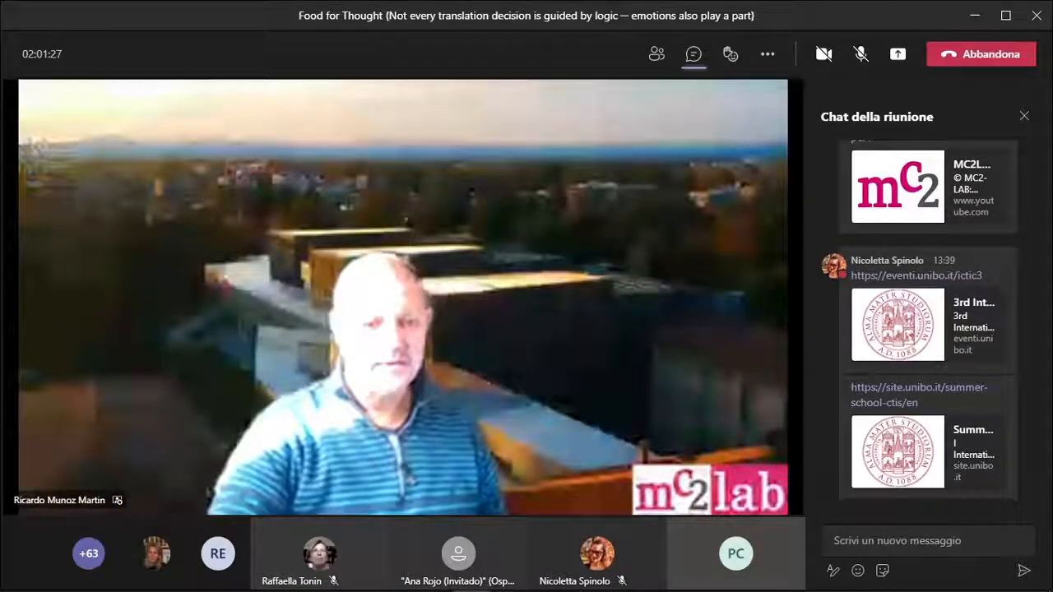
Step: Hide the meeting chat so the speaker's video fills the stage
click(694, 53)
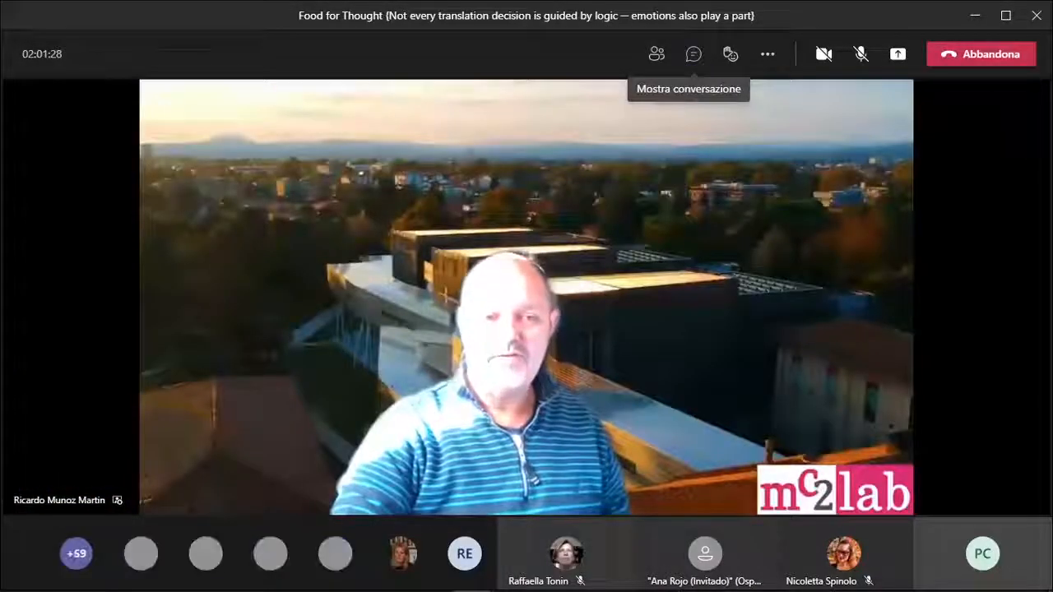